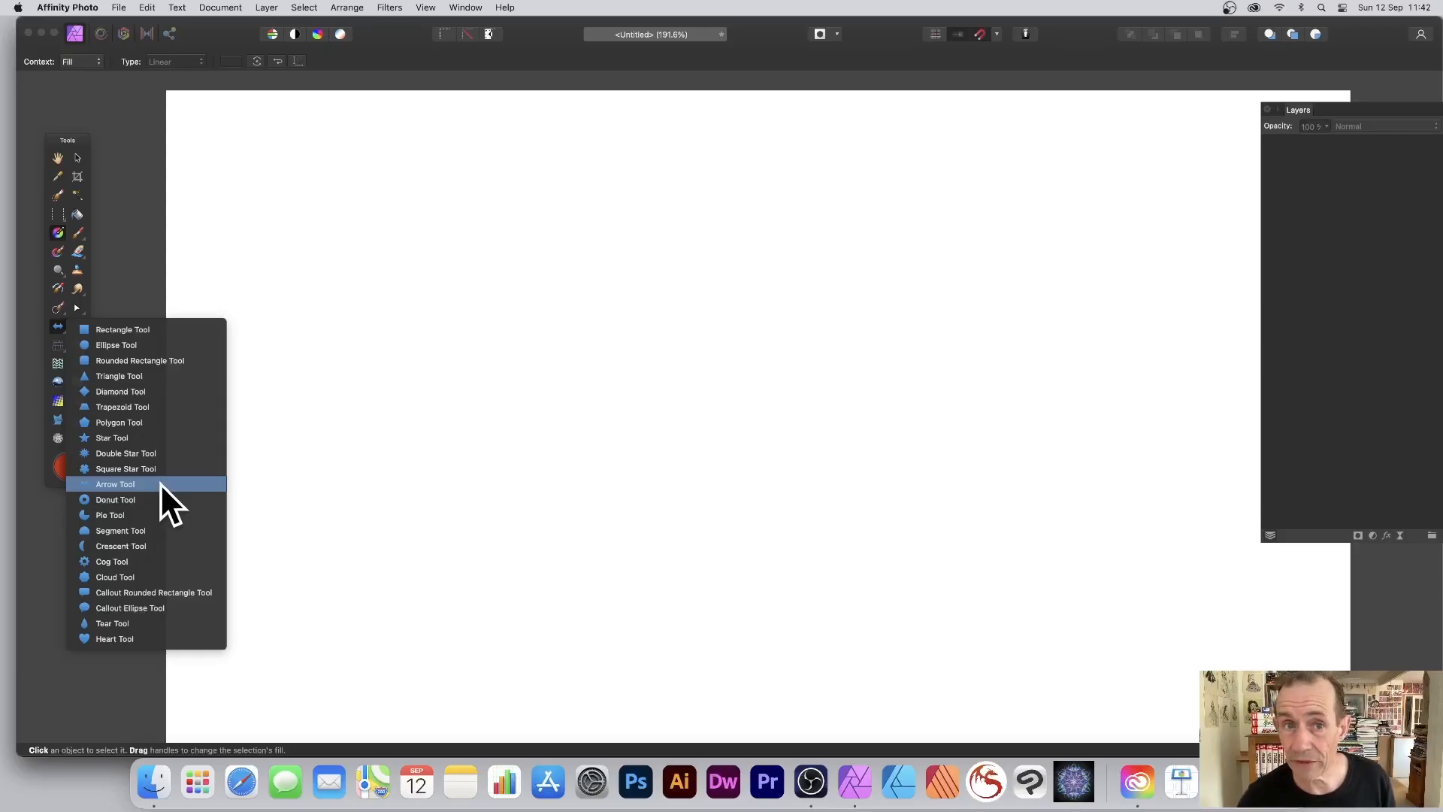
# - Draw a large double-headed arrow across the page with the Arrow Tool
pyautogui.click(116, 483)
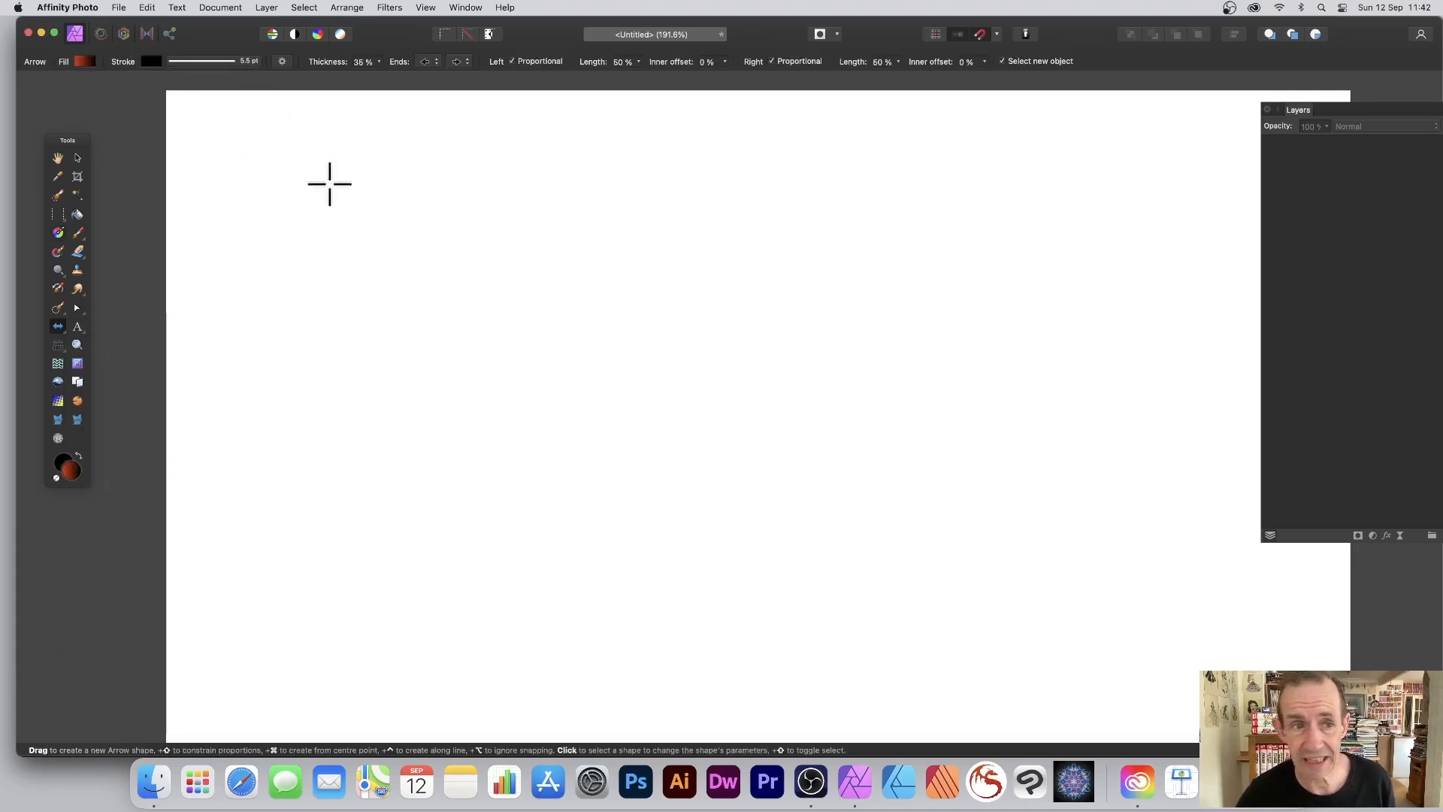
pyautogui.moveTo(329, 184); pyautogui.dragTo(1134, 603)
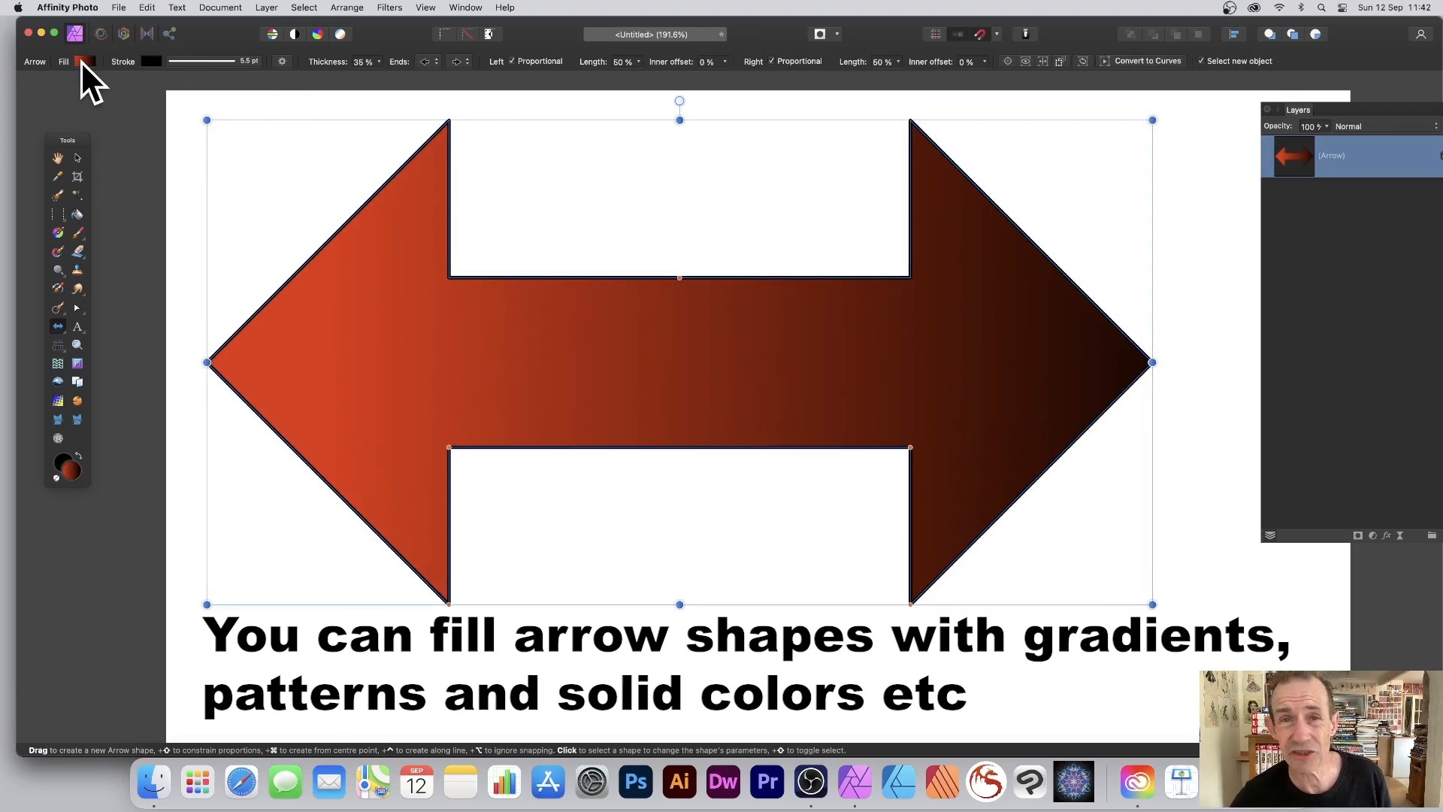
# - Change the arrow's fill from the red gradient to solid magenta
pyautogui.click(81, 60)
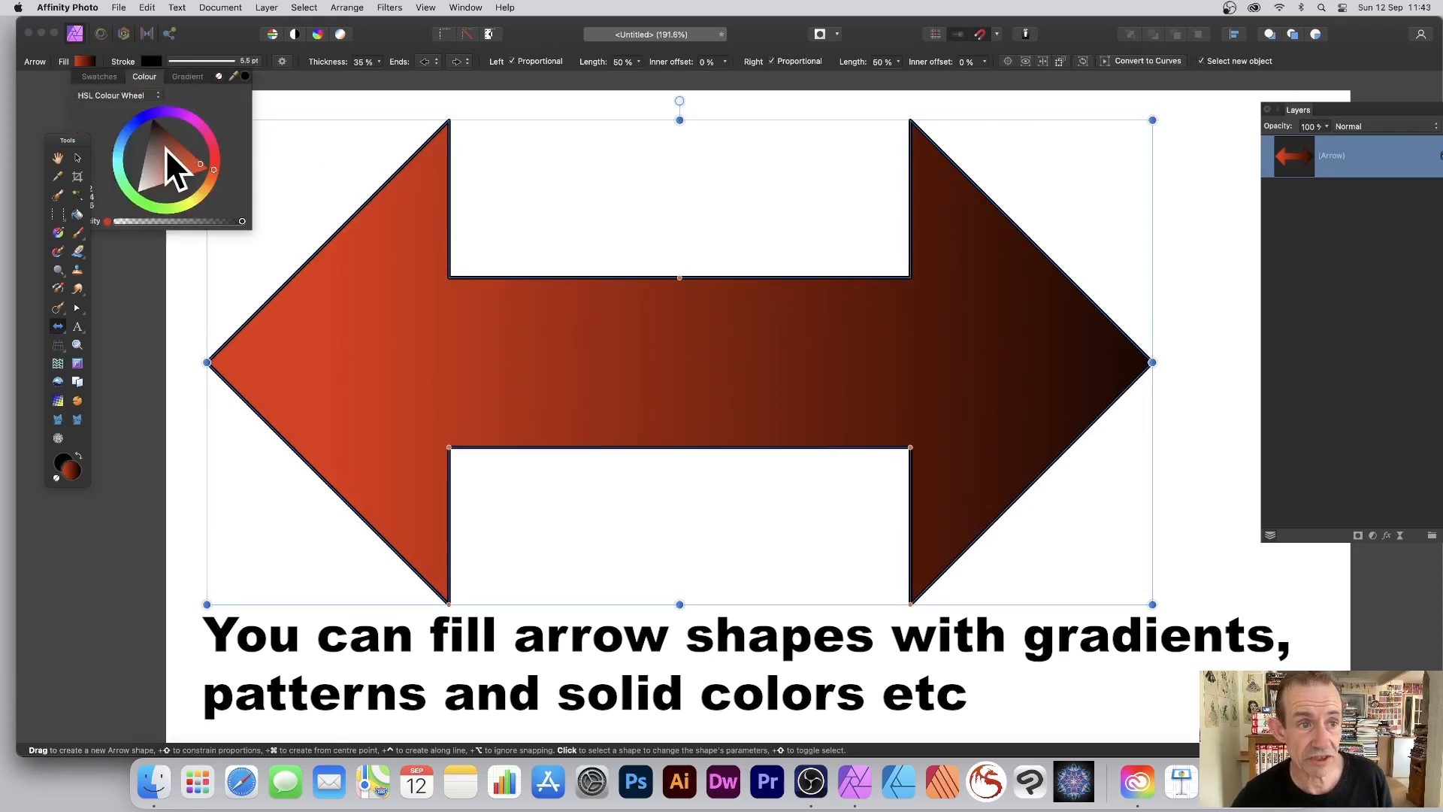
pyautogui.click(190, 125)
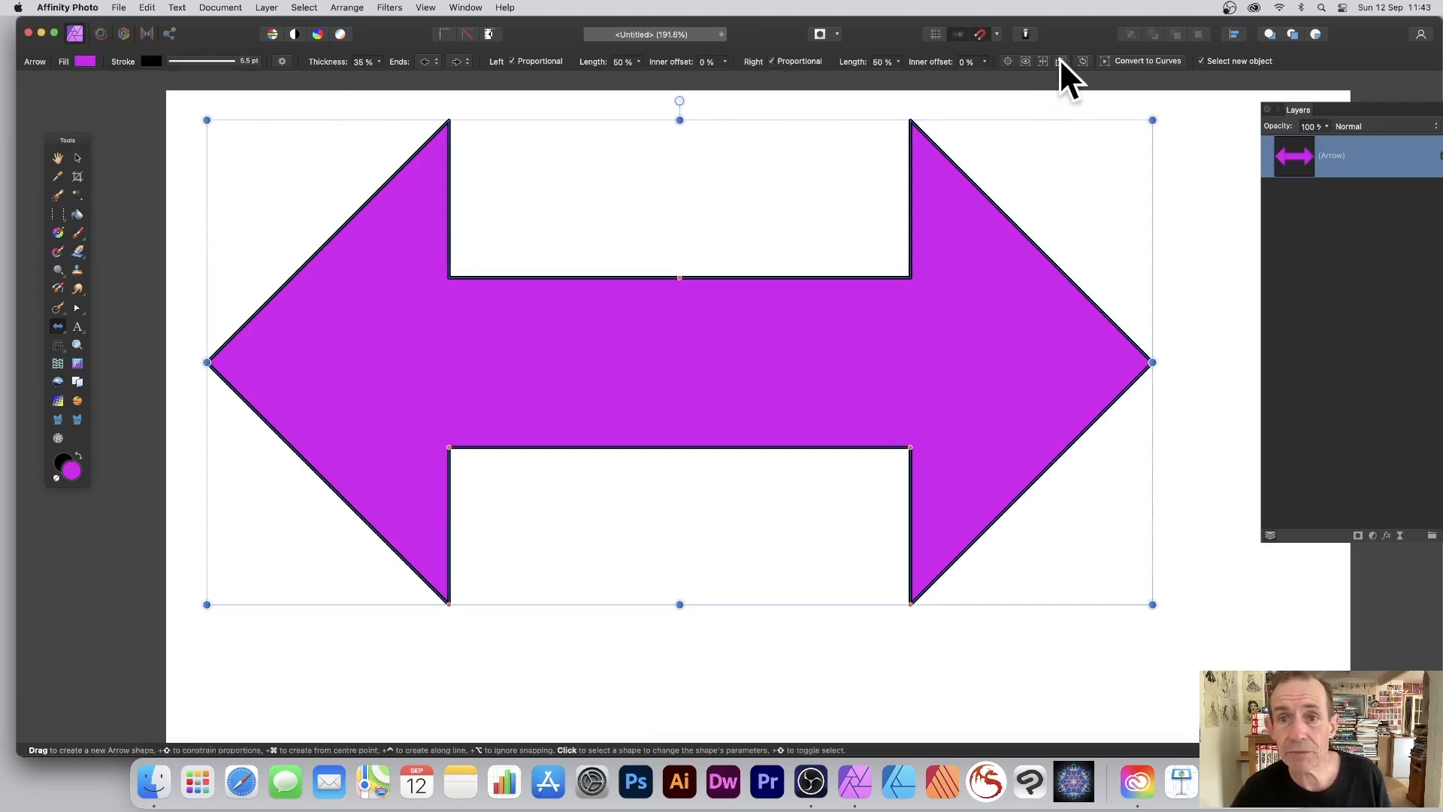
pyautogui.moveTo(368, 36)
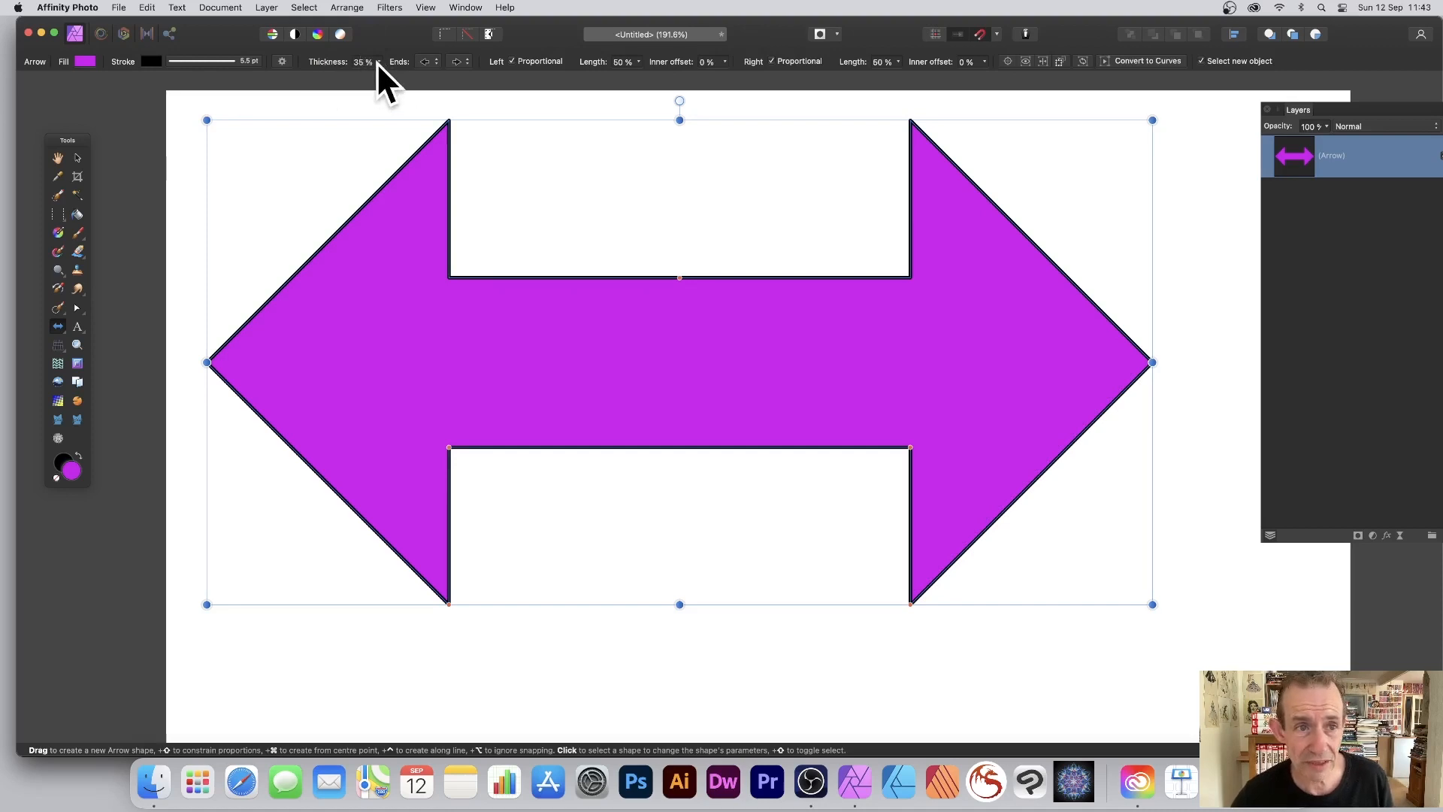
# - Try thin and full shaft thickness, settling the arrow shaft at about 61%
pyautogui.moveTo(378, 77); pyautogui.dragTo(341, 77)
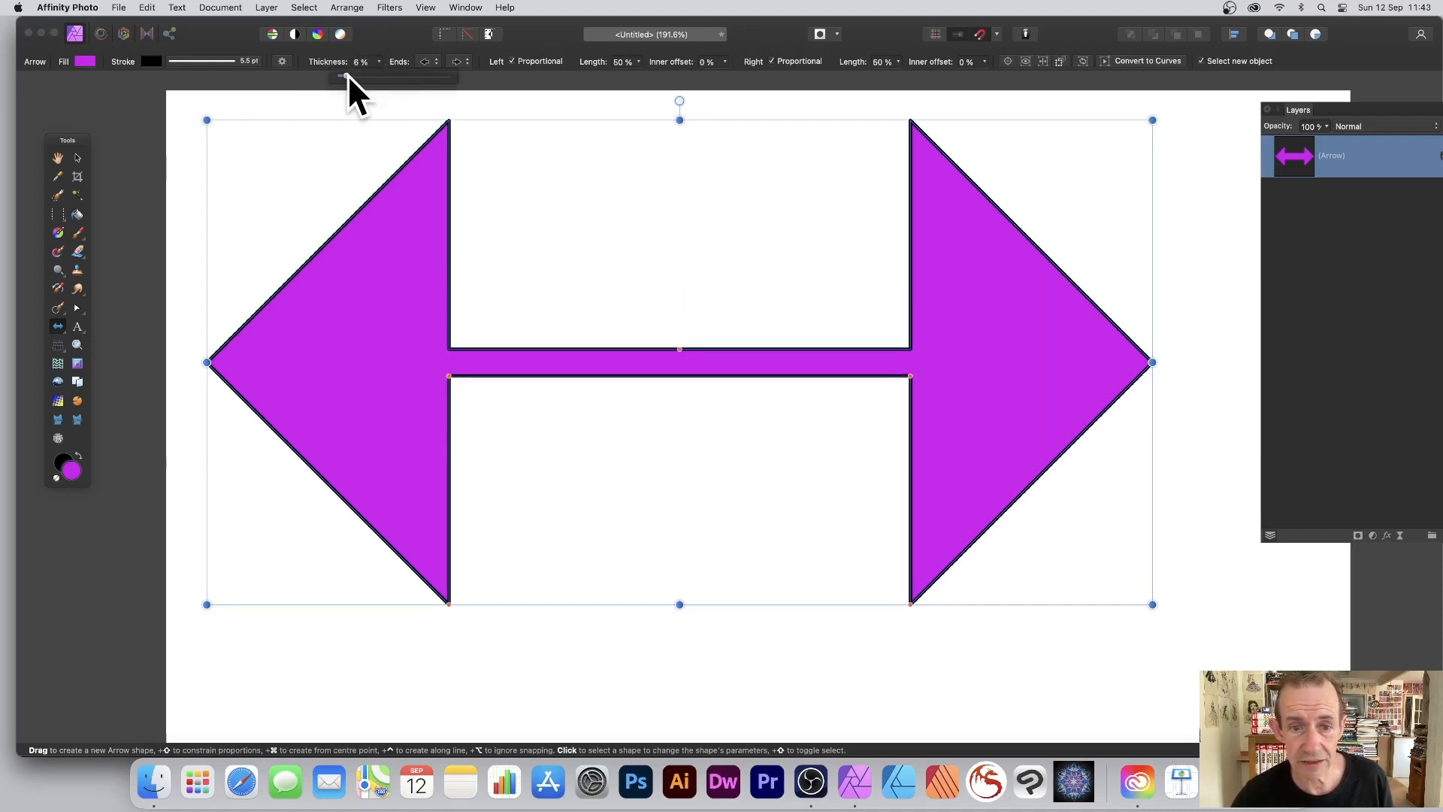
pyautogui.moveTo(346, 75); pyautogui.dragTo(438, 75)
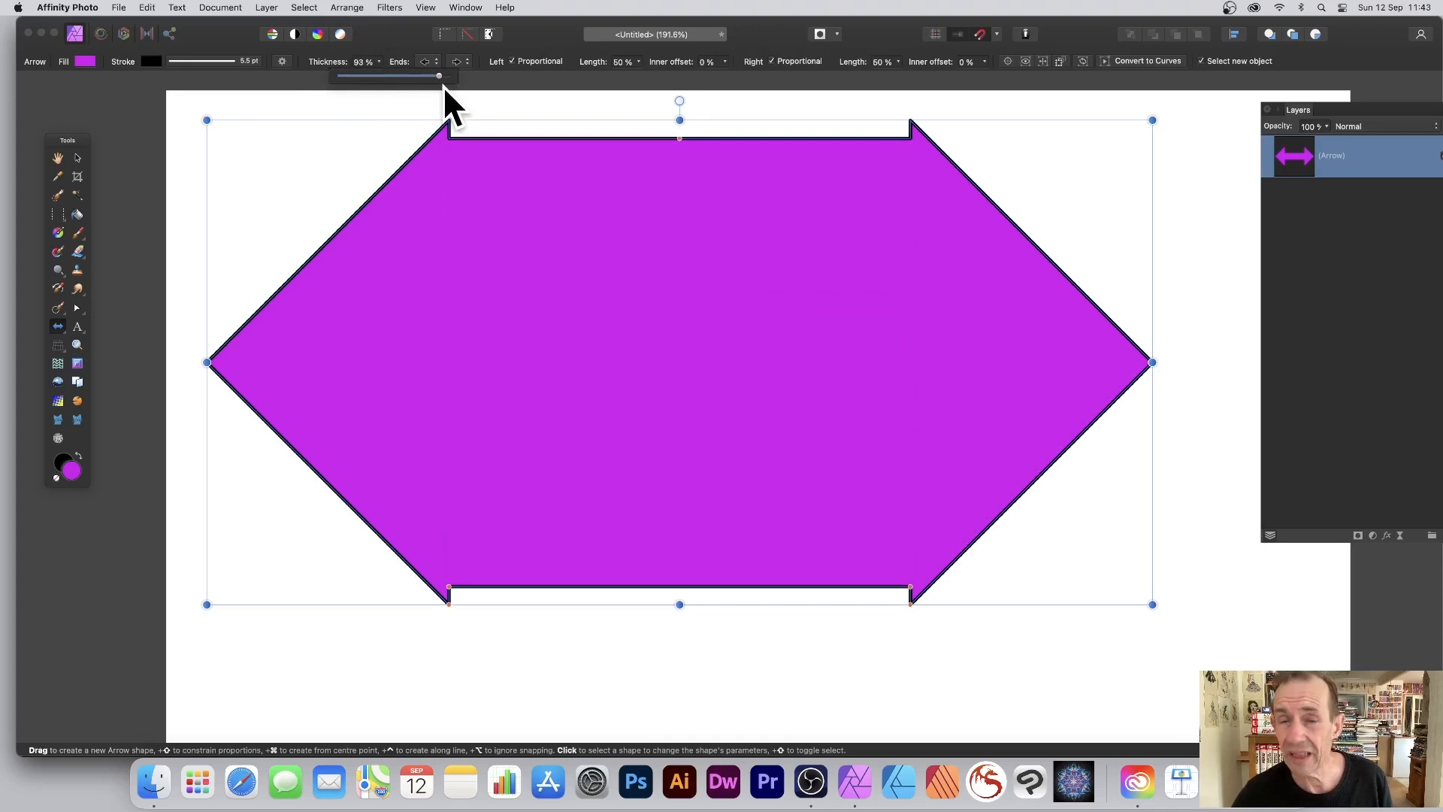
pyautogui.moveTo(438, 75); pyautogui.dragTo(450, 76)
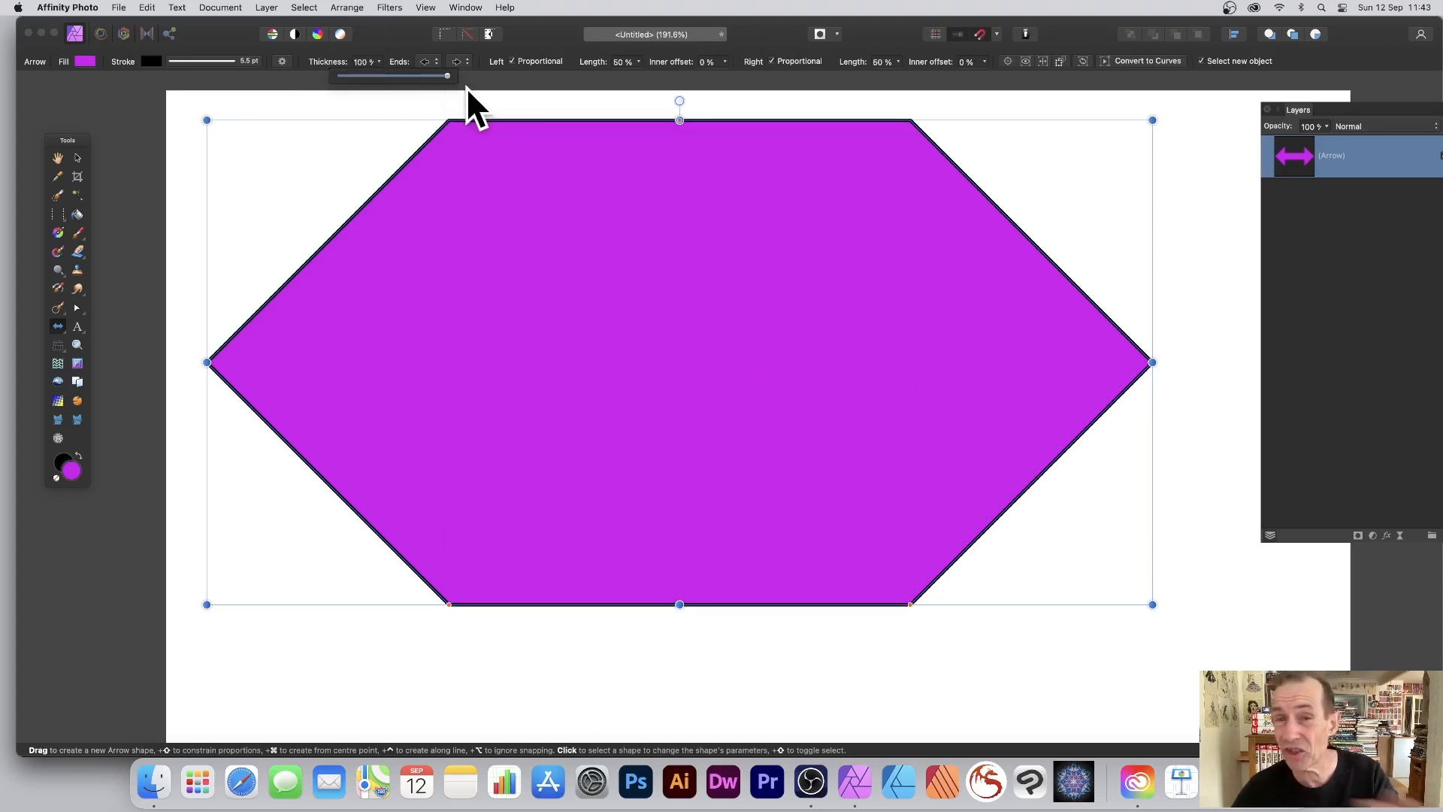
pyautogui.moveTo(448, 76); pyautogui.dragTo(394, 75)
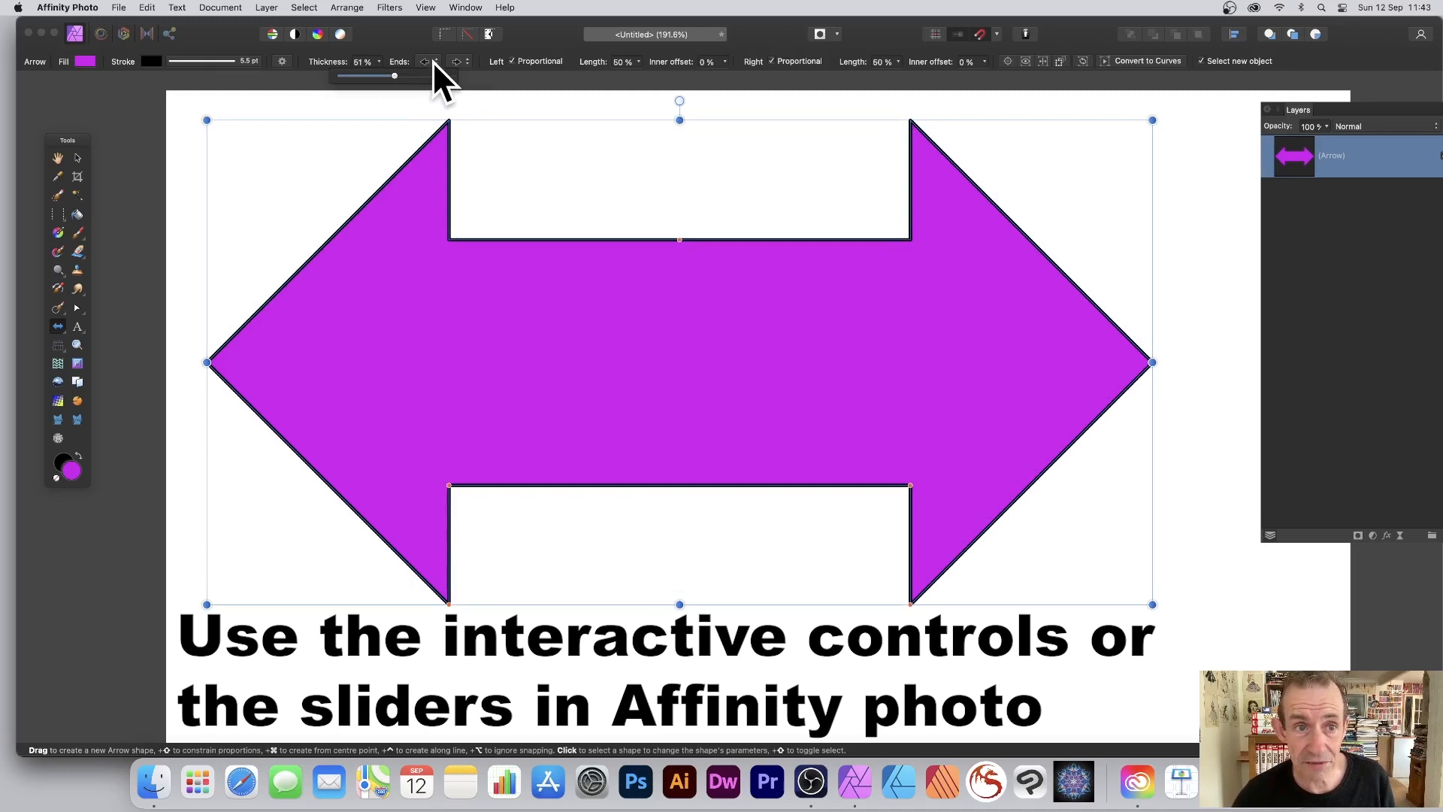
# - Try a circle left end, then leave a flat tail and lengthen the right head to about 63%
pyautogui.click(460, 60)
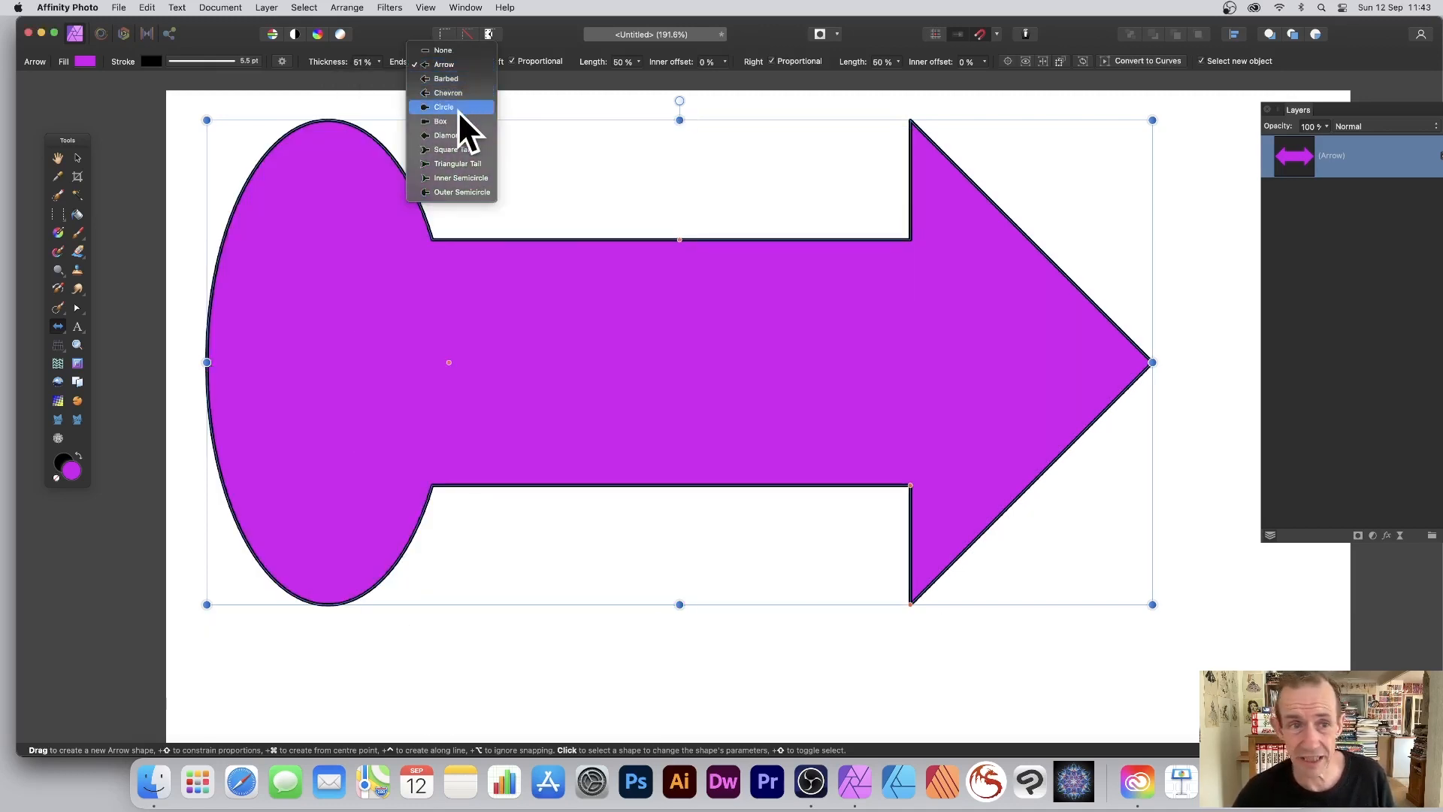
pyautogui.click(440, 120)
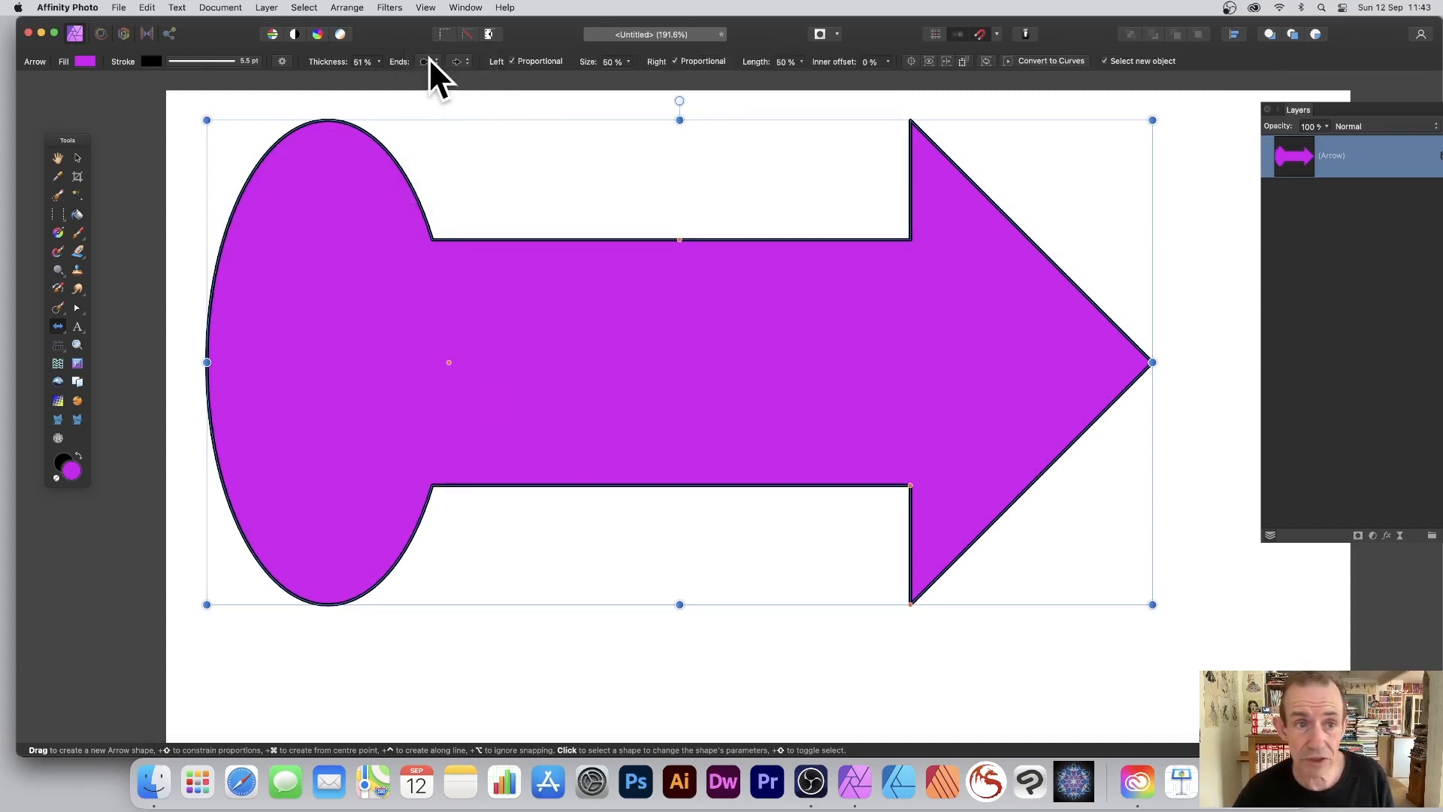
pyautogui.click(430, 62)
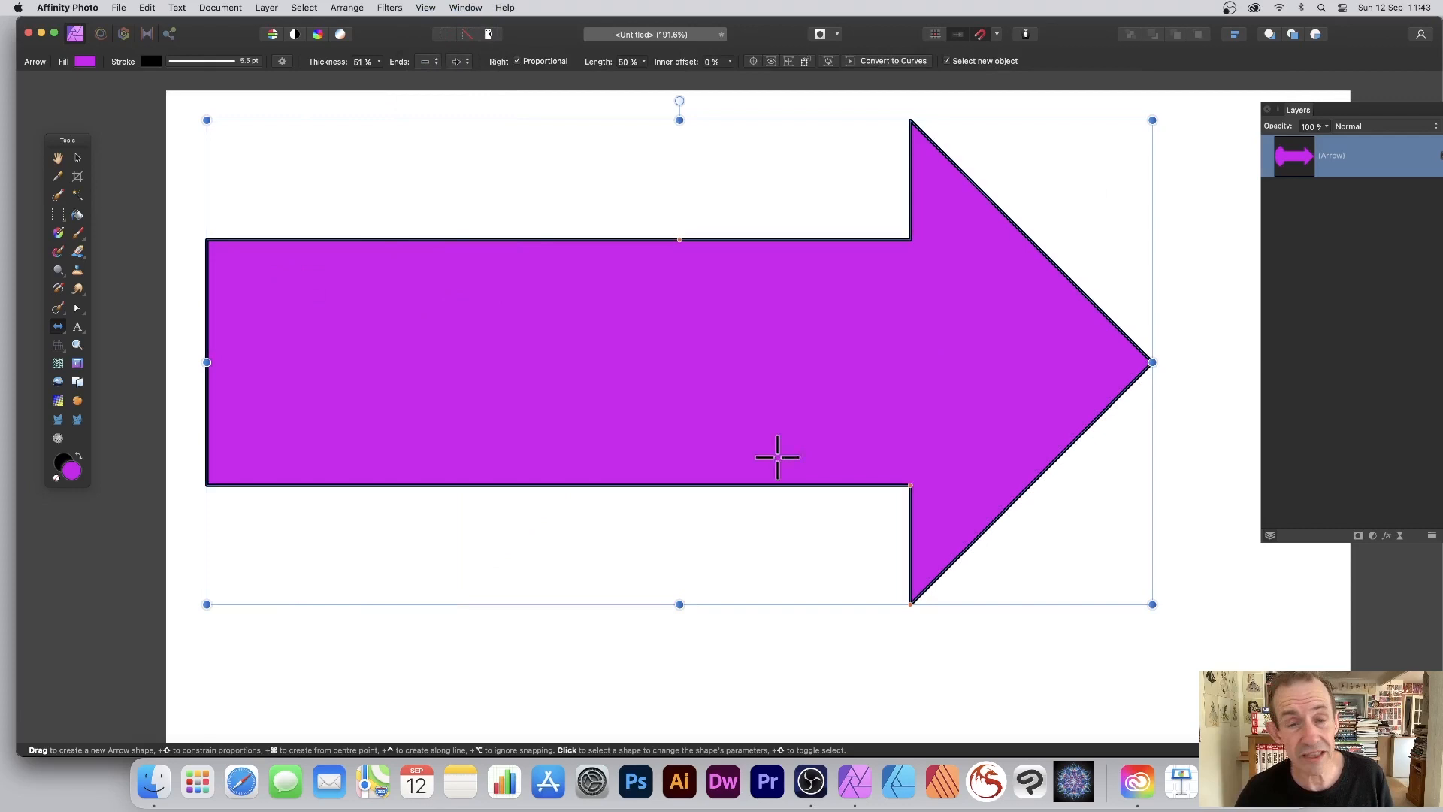
pyautogui.moveTo(724, 99)
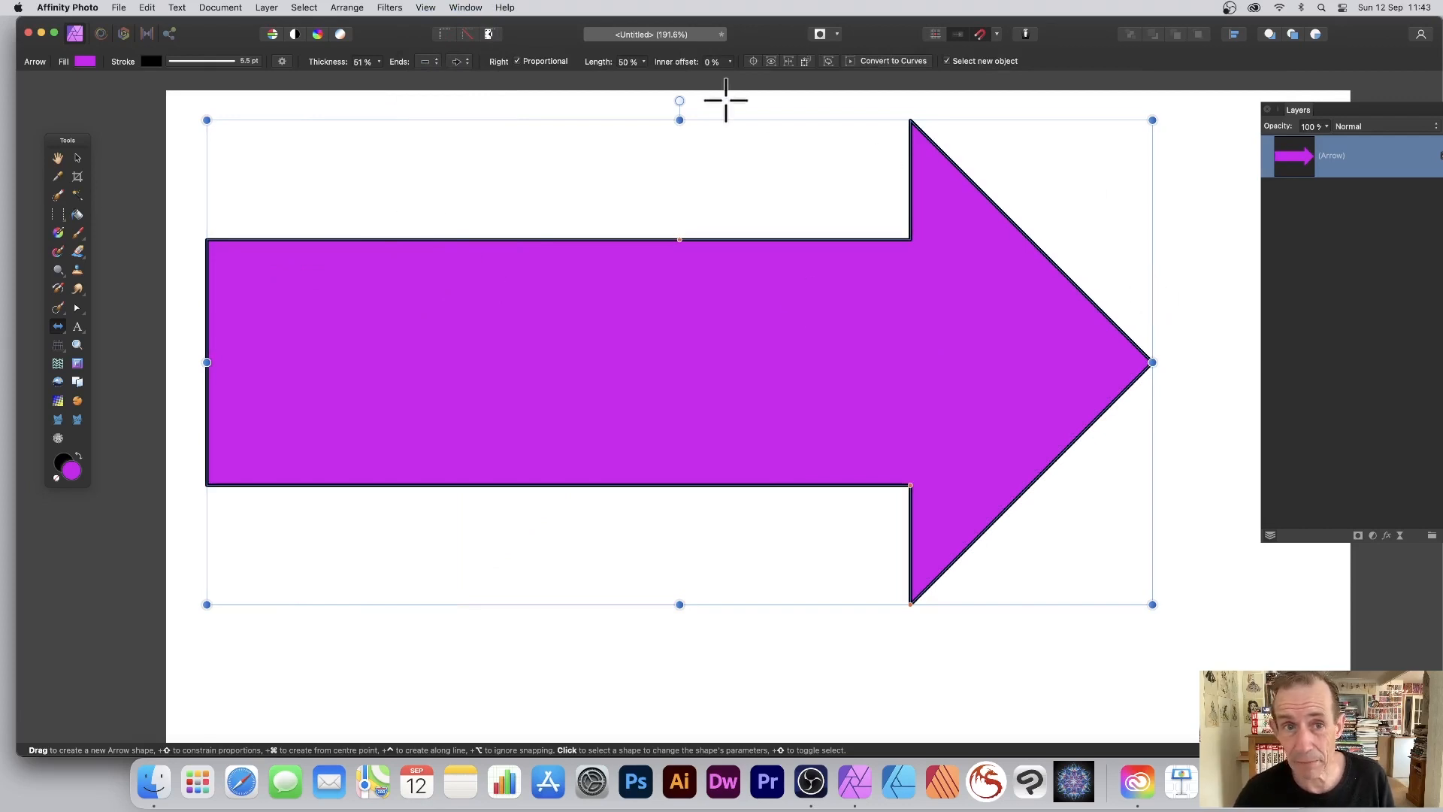
pyautogui.moveTo(645, 87)
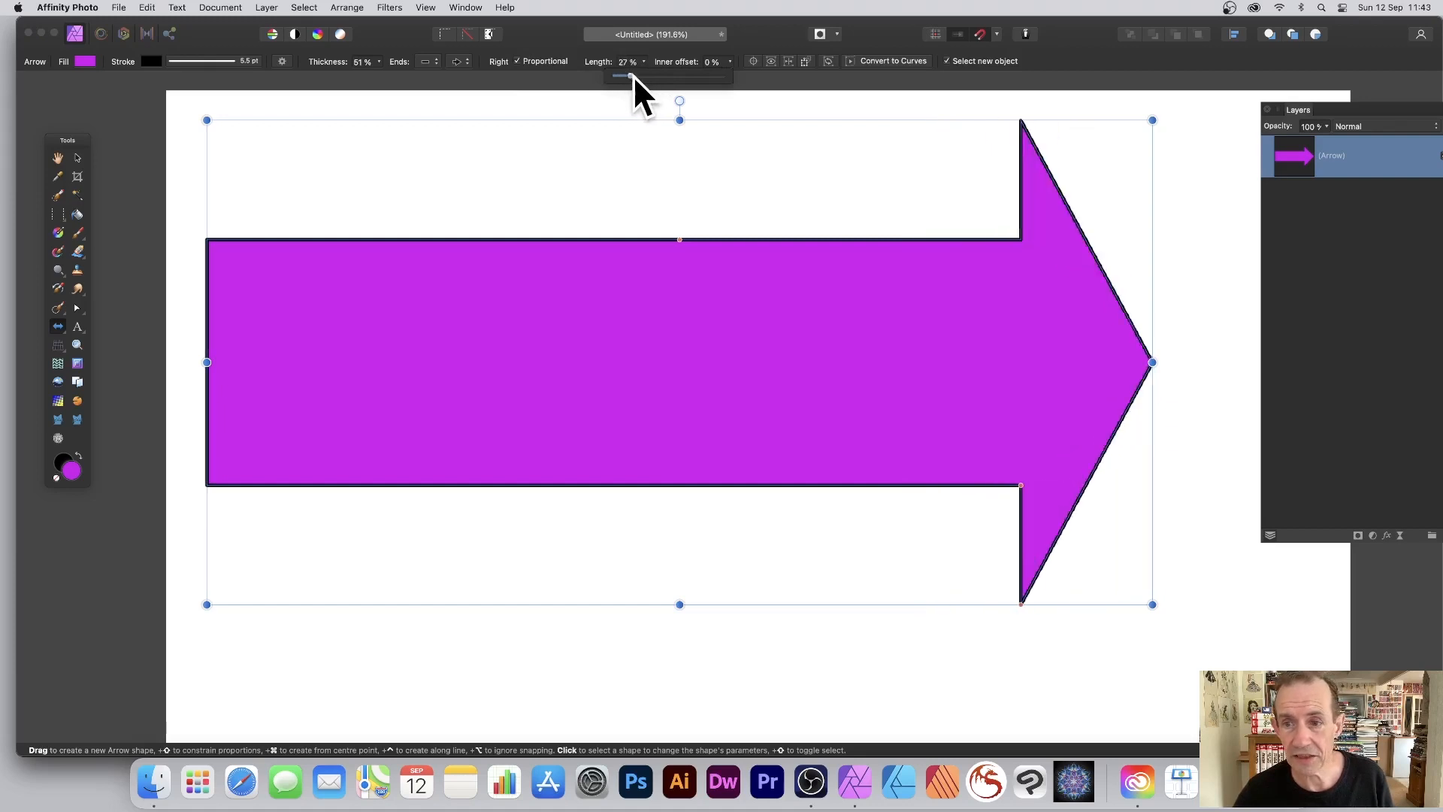
pyautogui.moveTo(626, 75); pyautogui.dragTo(654, 75)
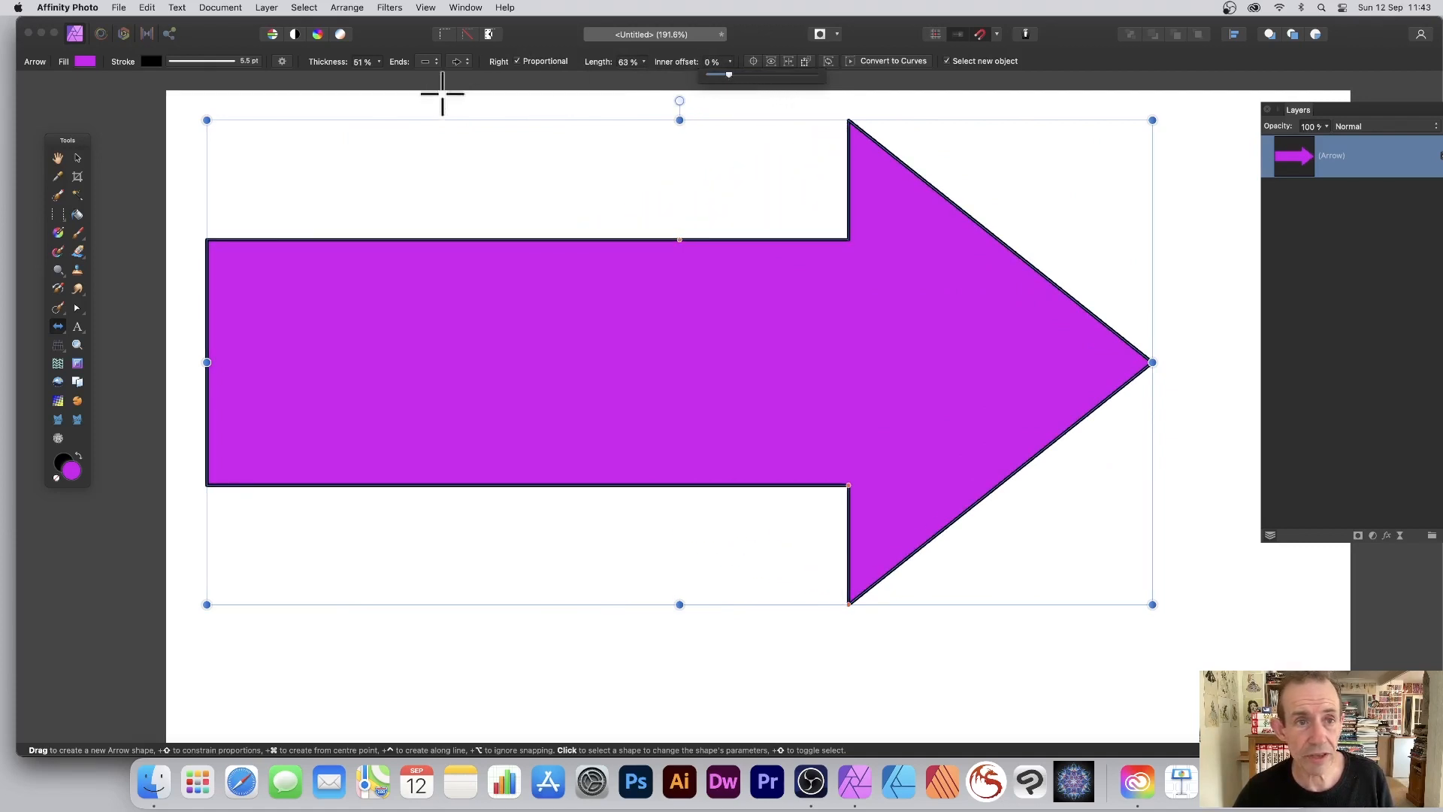
pyautogui.click(425, 61)
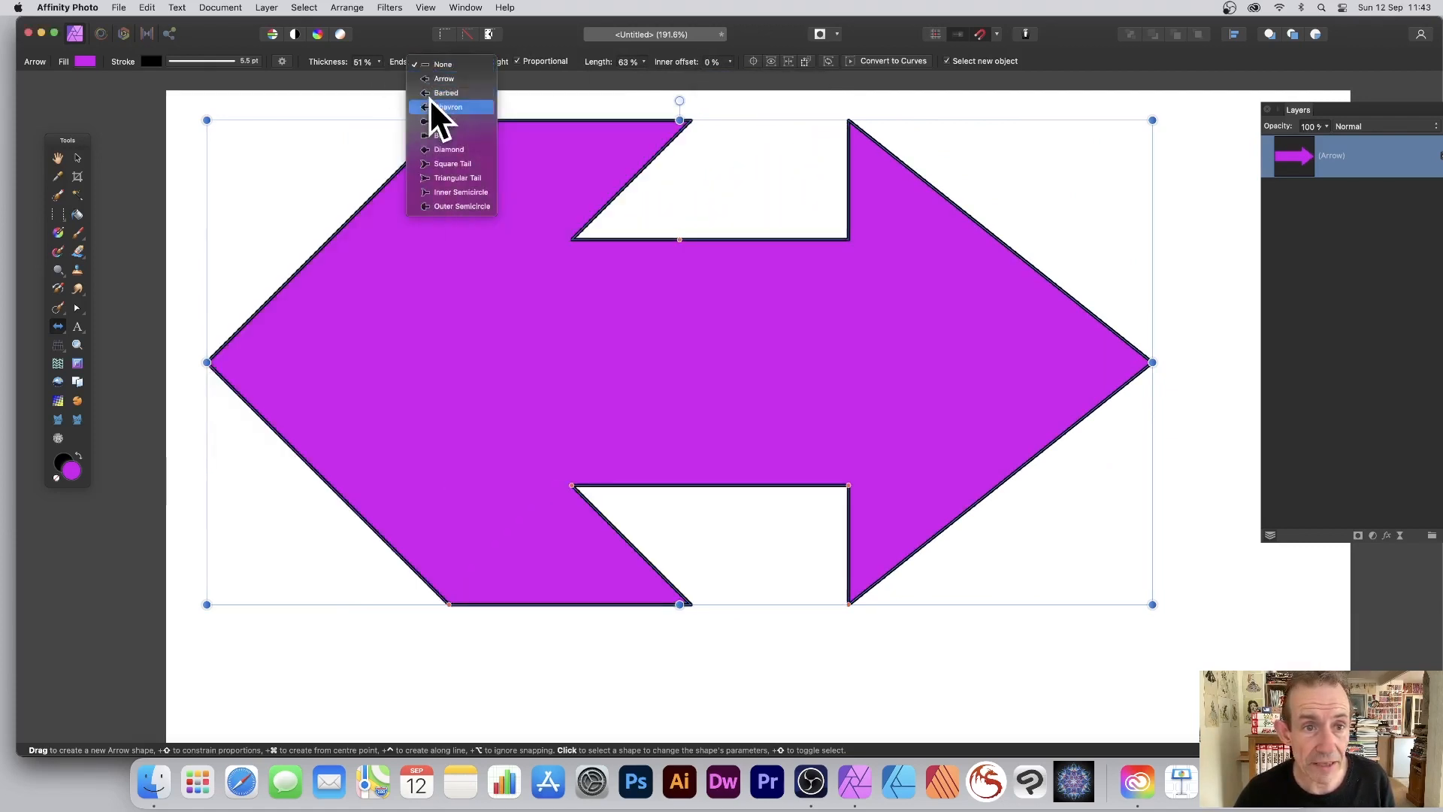
# - Restore an arrowhead on the left end and show the arrow presets collection
pyautogui.click(448, 106)
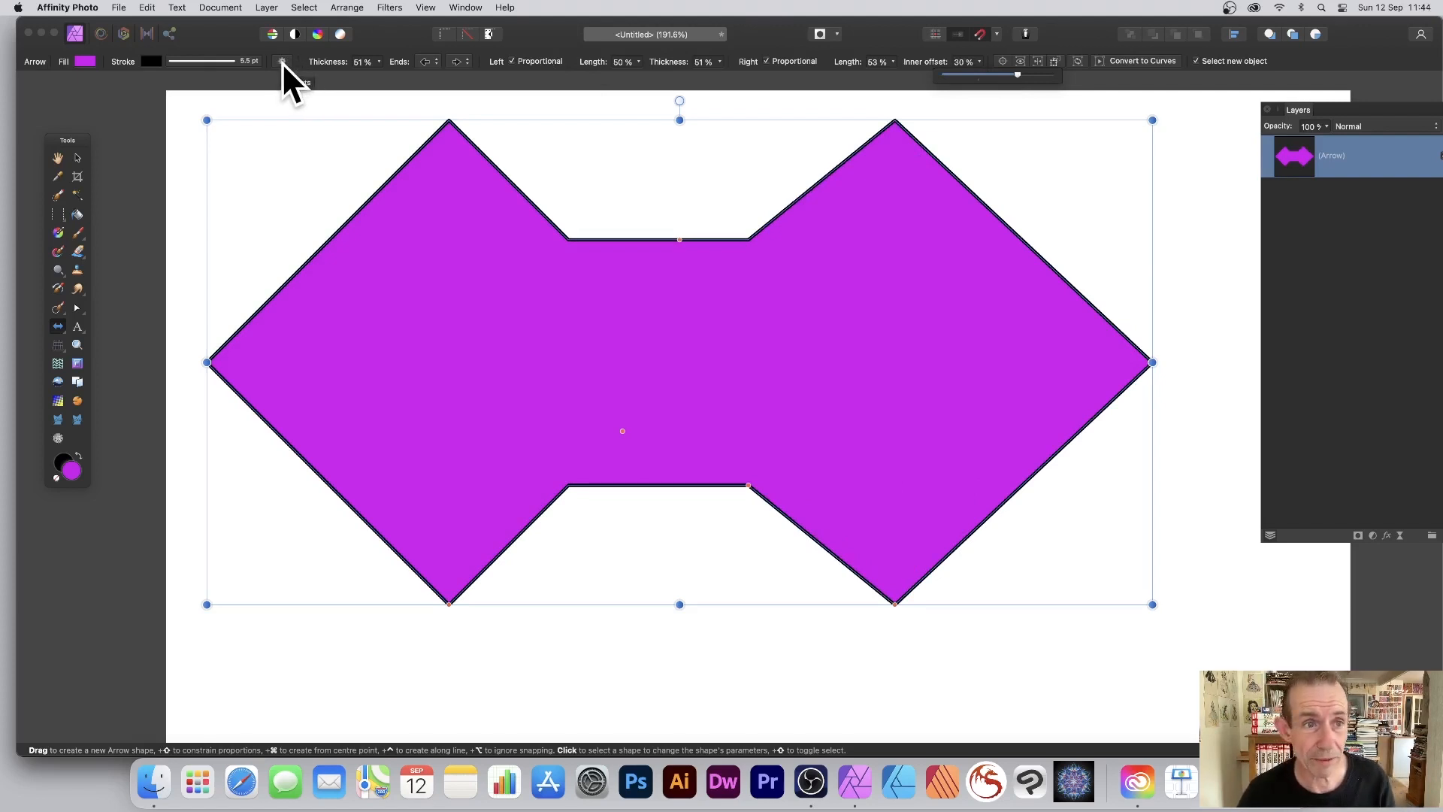
pyautogui.click(283, 60)
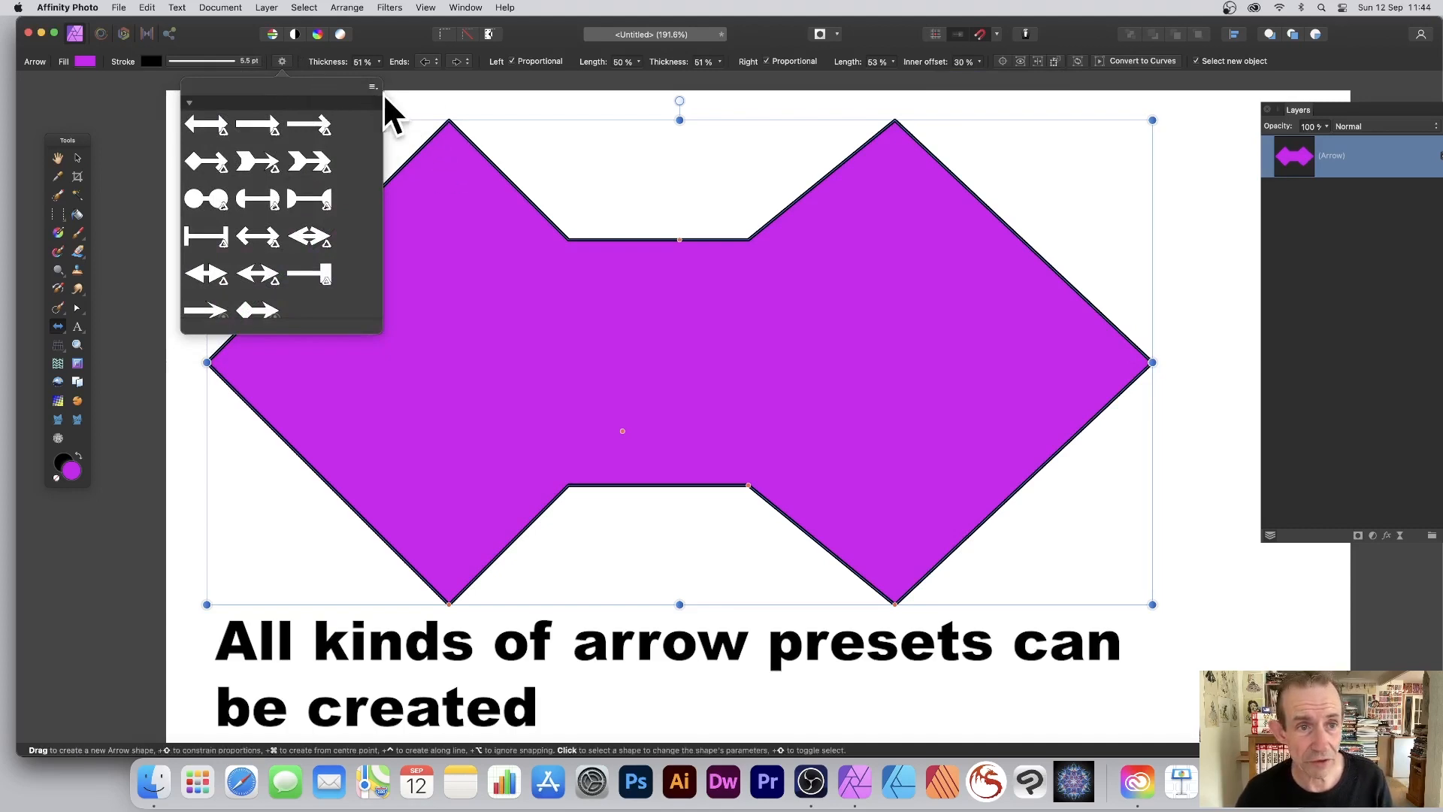
# - Save the current bow-tie arrow as a new arrow preset
pyautogui.click(373, 86)
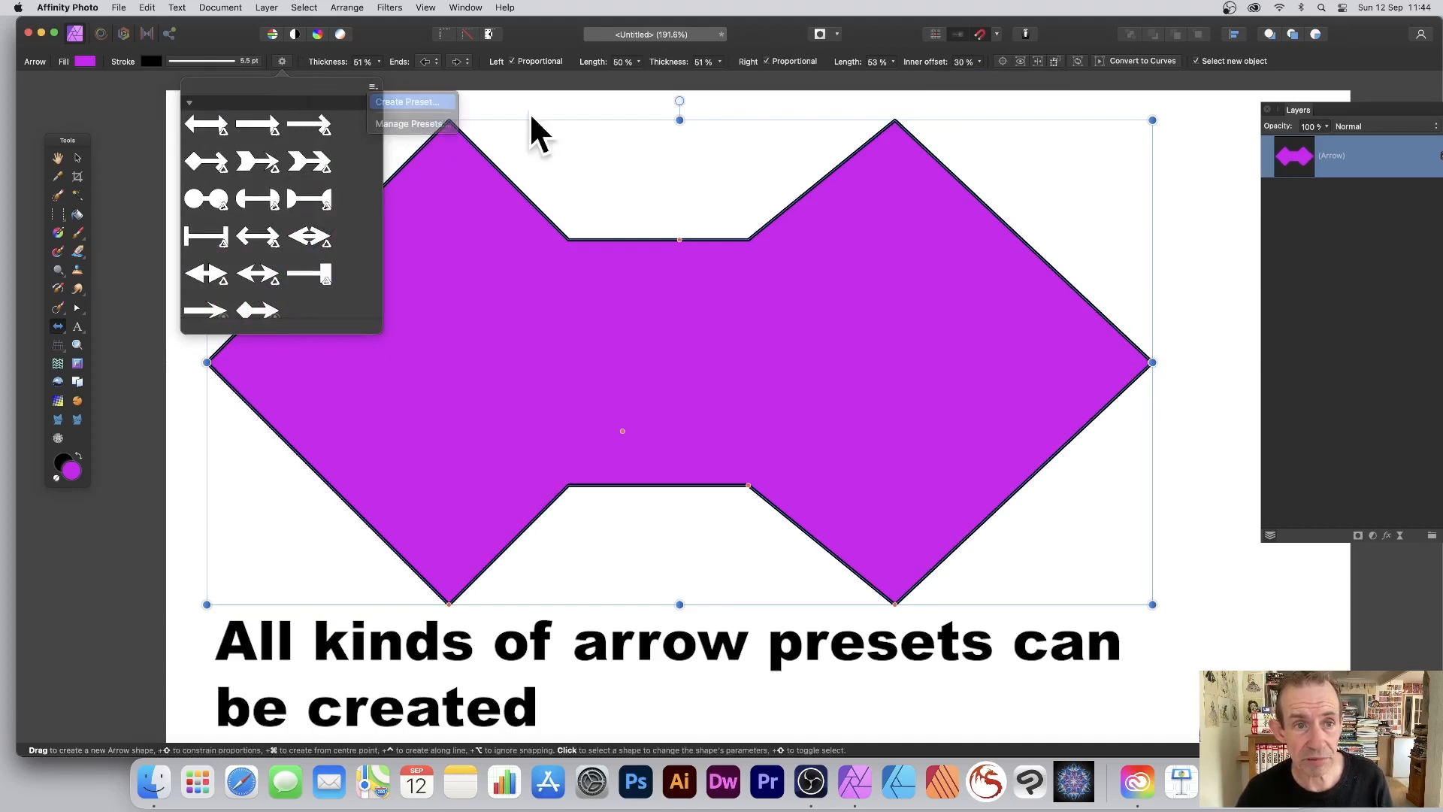
pyautogui.click(409, 101)
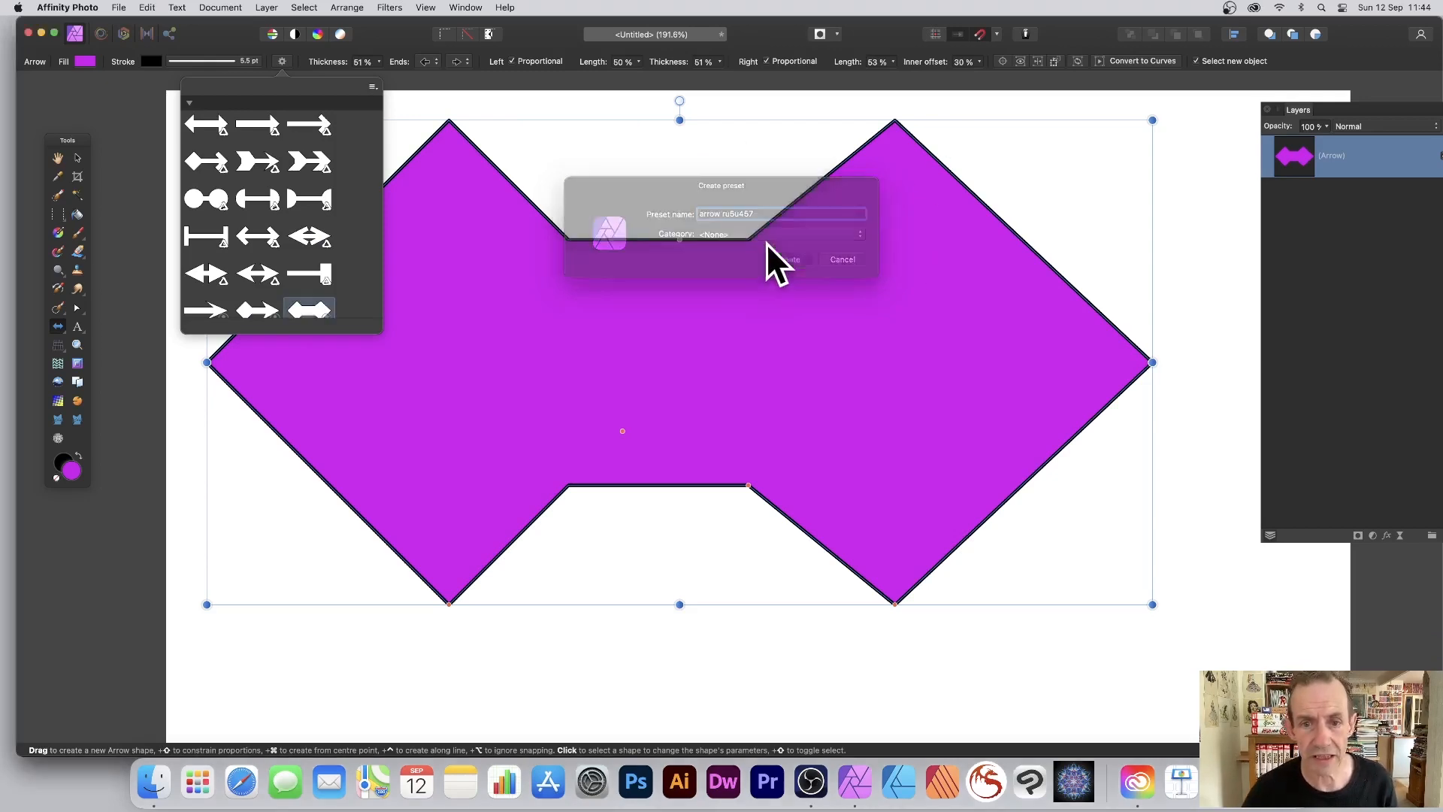
pyautogui.click(785, 258)
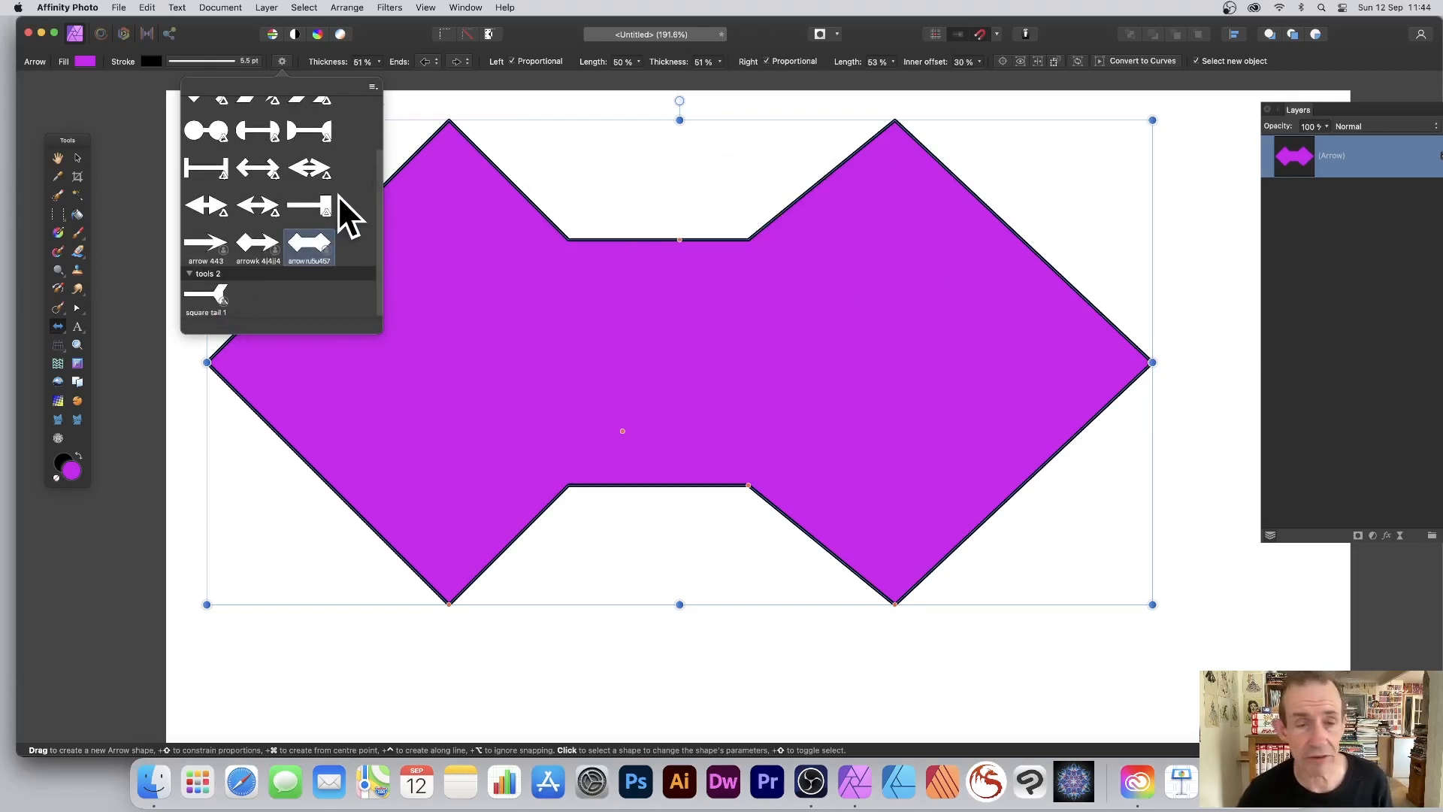
pyautogui.moveTo(373, 212)
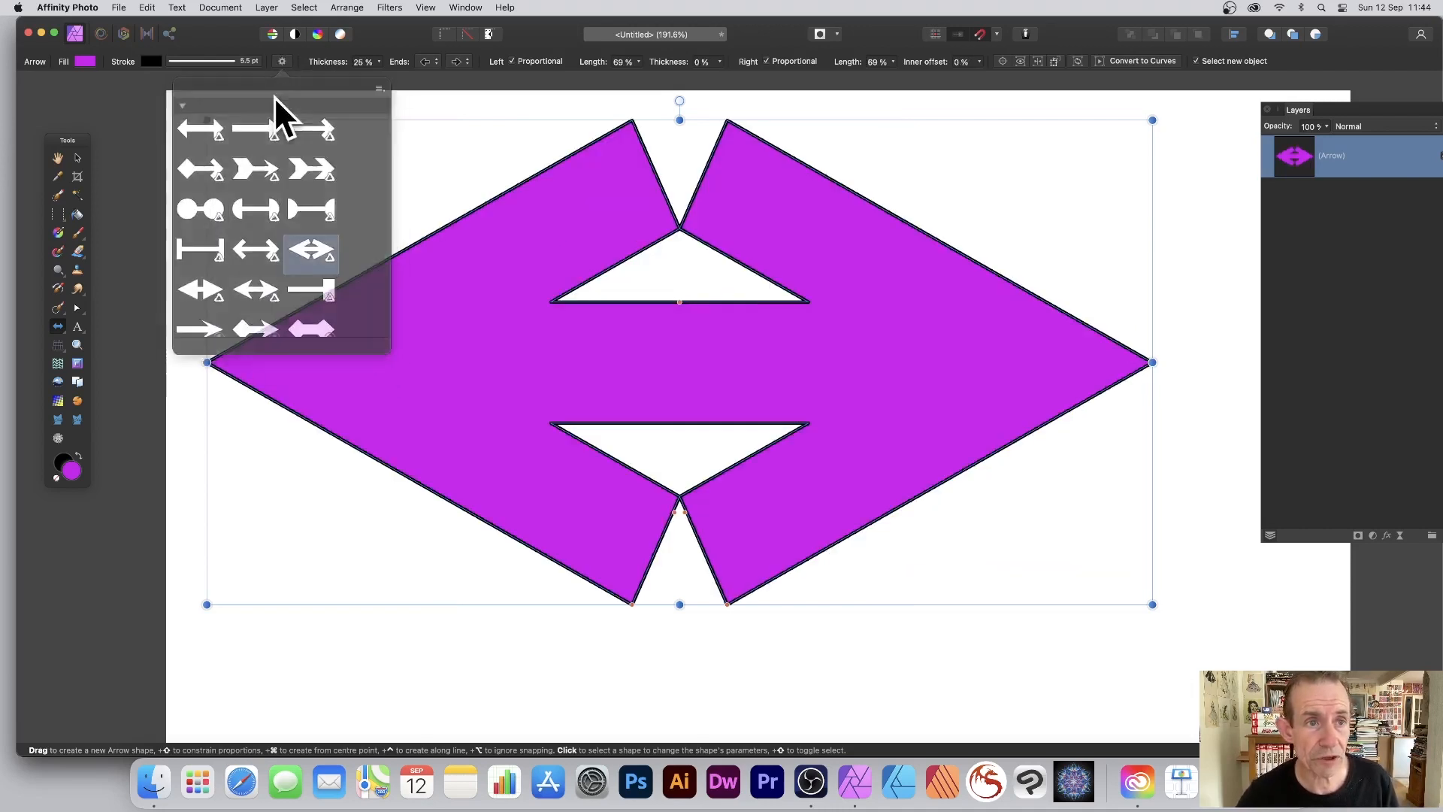
# - Apply the double-chevron preset to the shape and switch to the Fill Tool
pyautogui.click(198, 329)
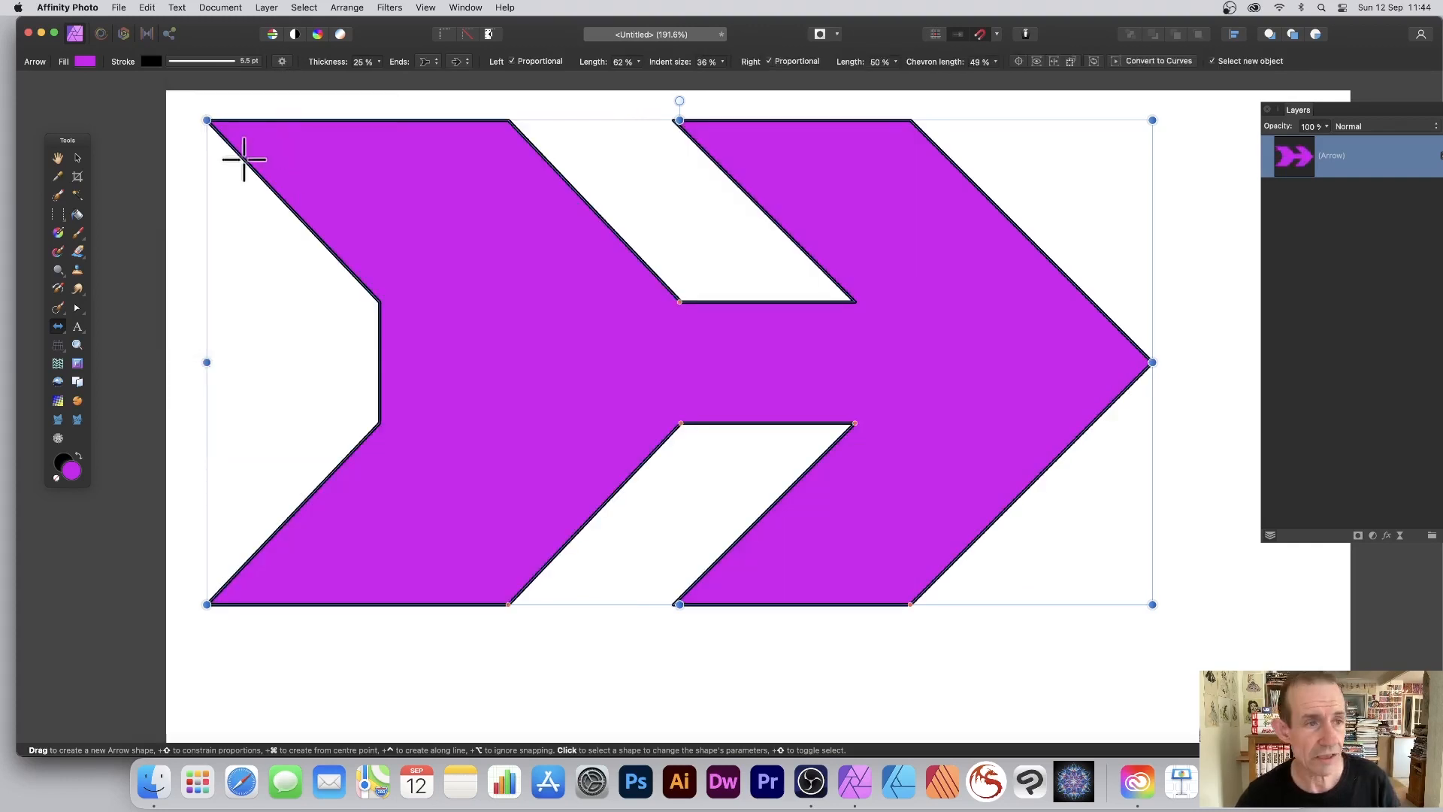
pyautogui.moveTo(66, 248)
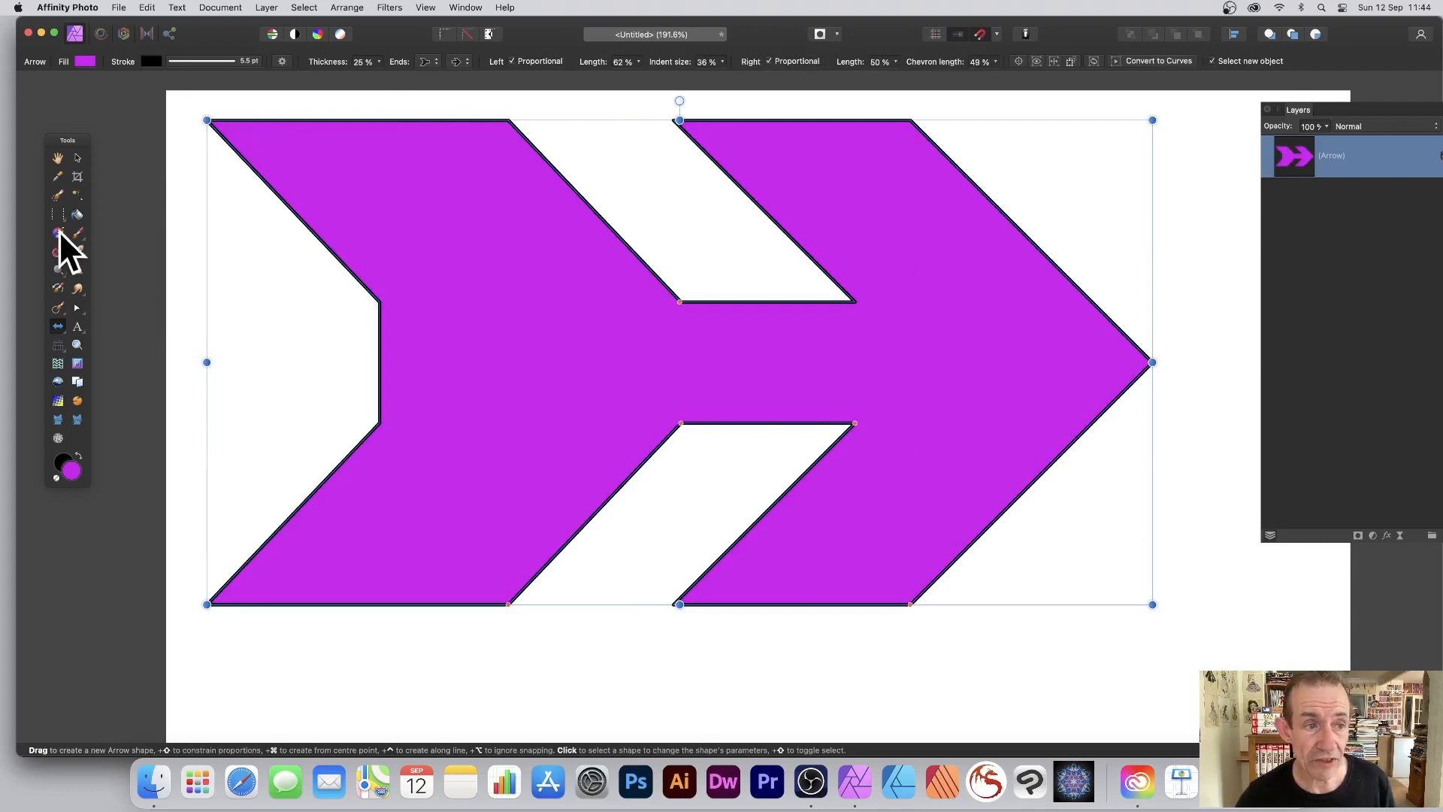
pyautogui.click(58, 232)
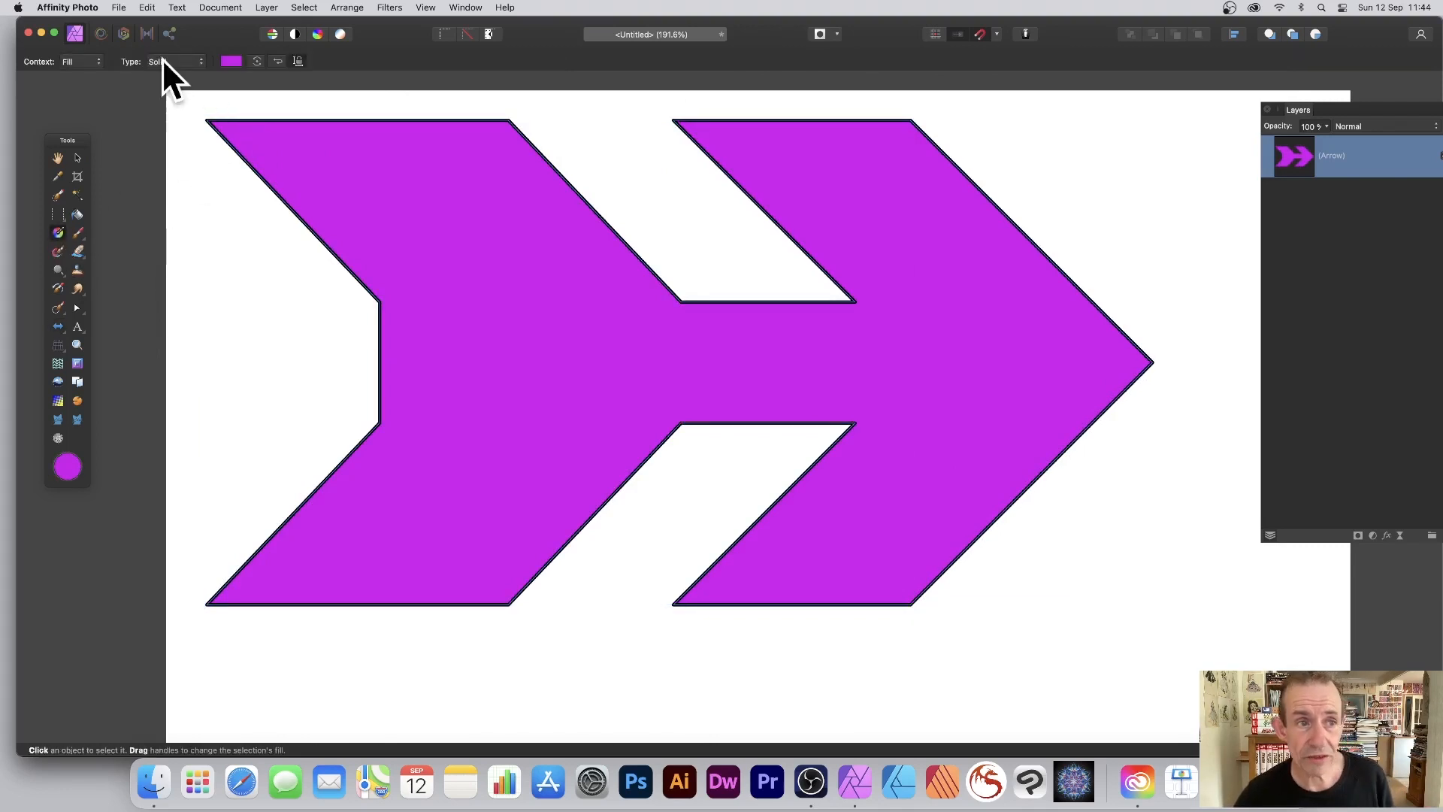
# - Draw red-filled circles inside the arrow with the Ellipse Tool, then reselect the arrow
pyautogui.click(174, 60)
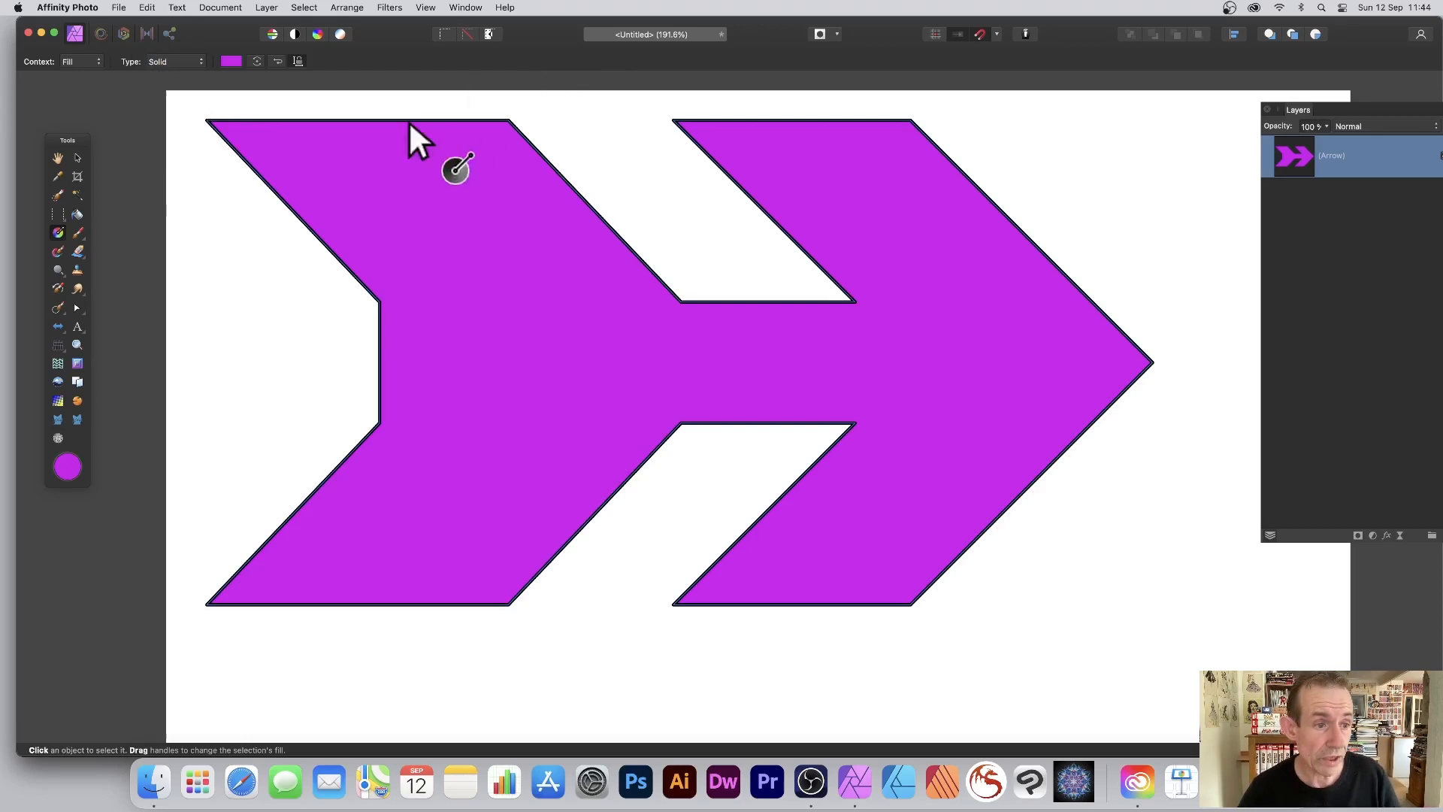
pyautogui.moveTo(179, 239)
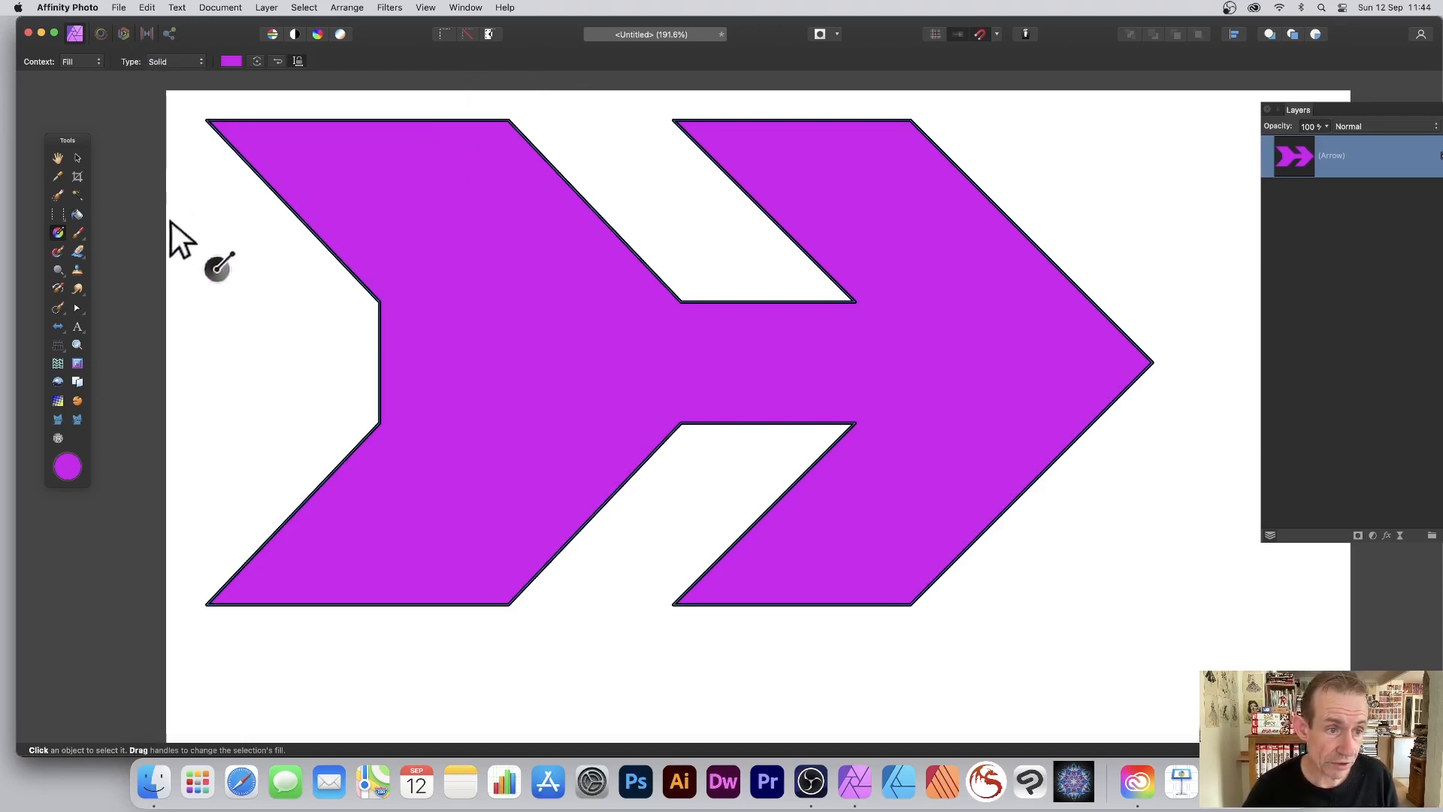
pyautogui.click(57, 307)
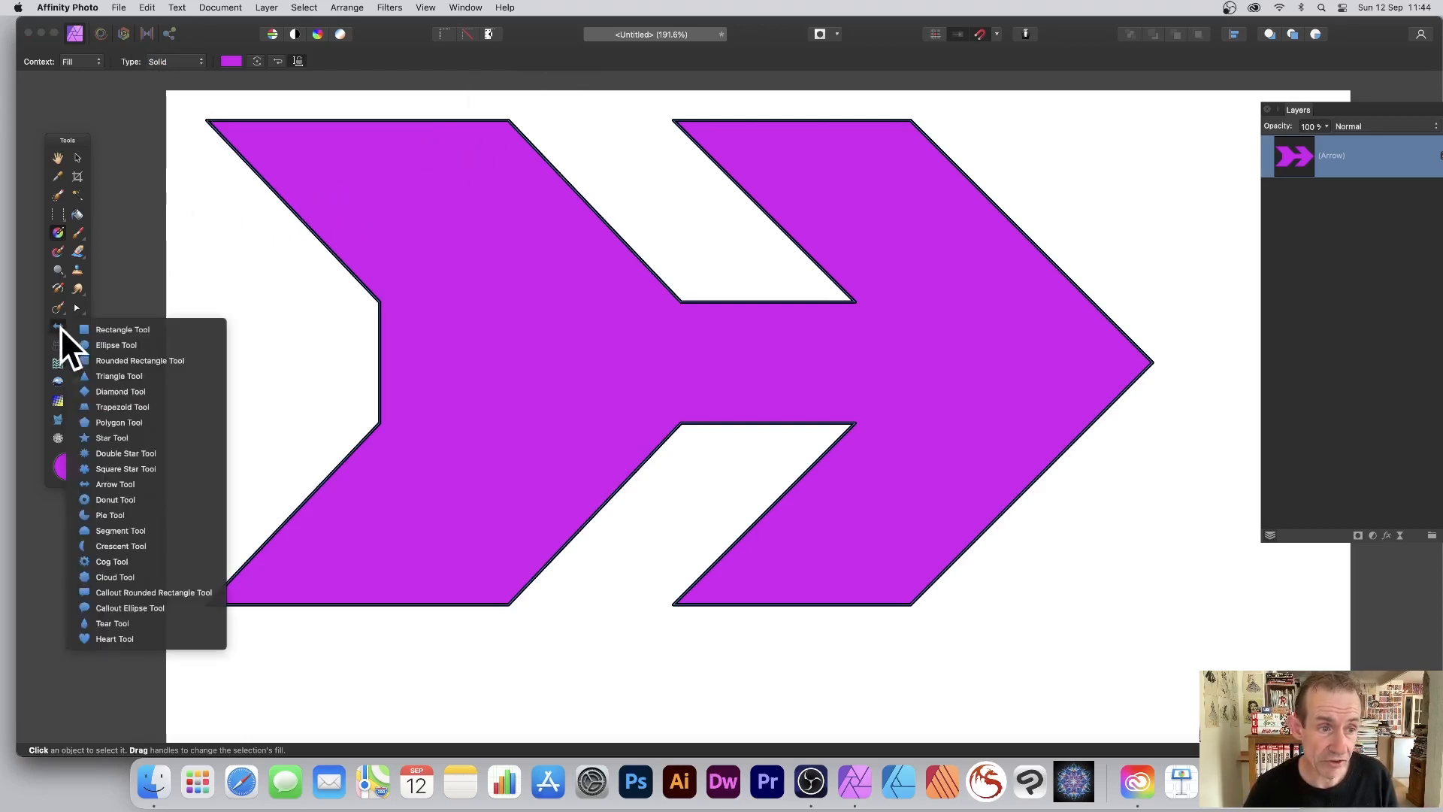
pyautogui.moveTo(139, 360)
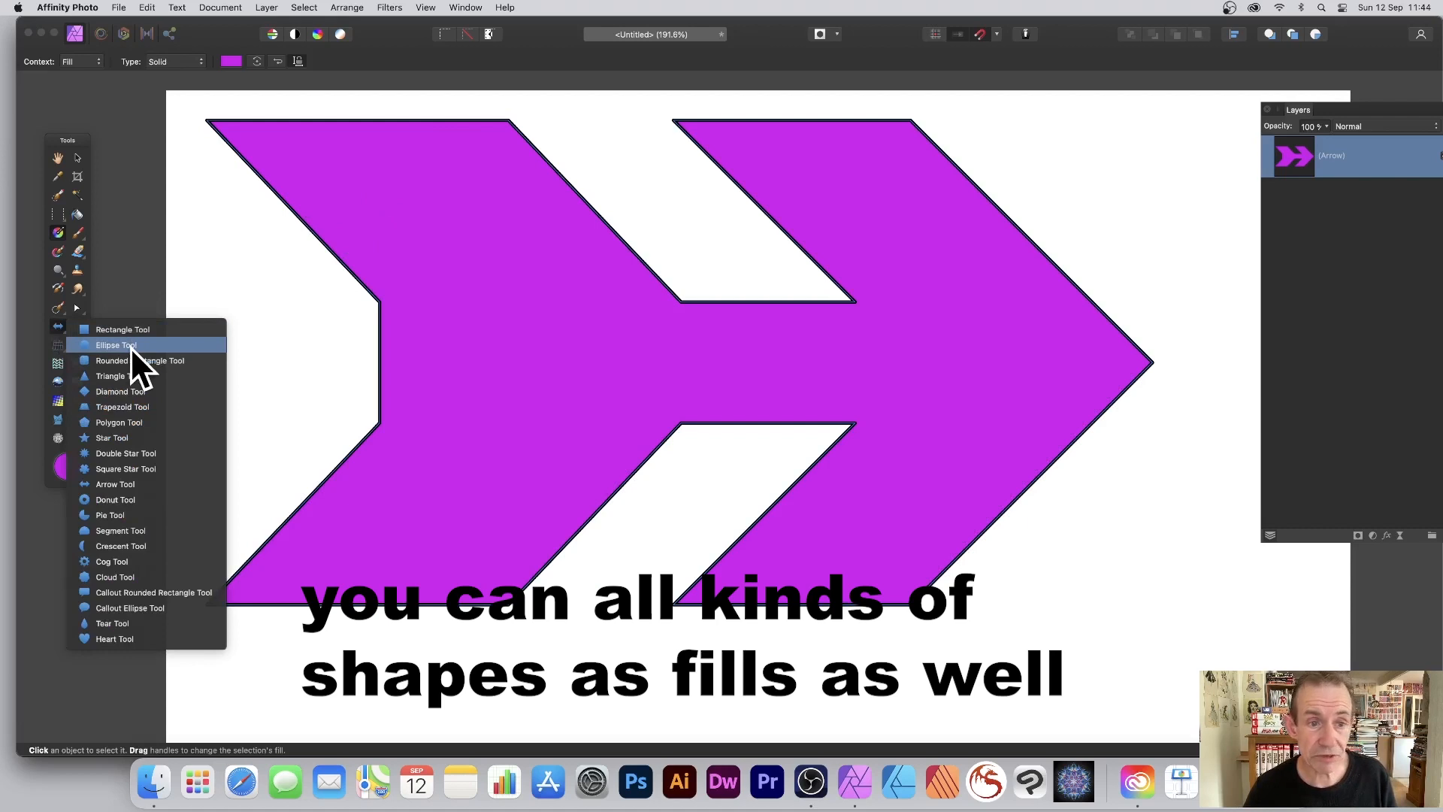
pyautogui.click(115, 344)
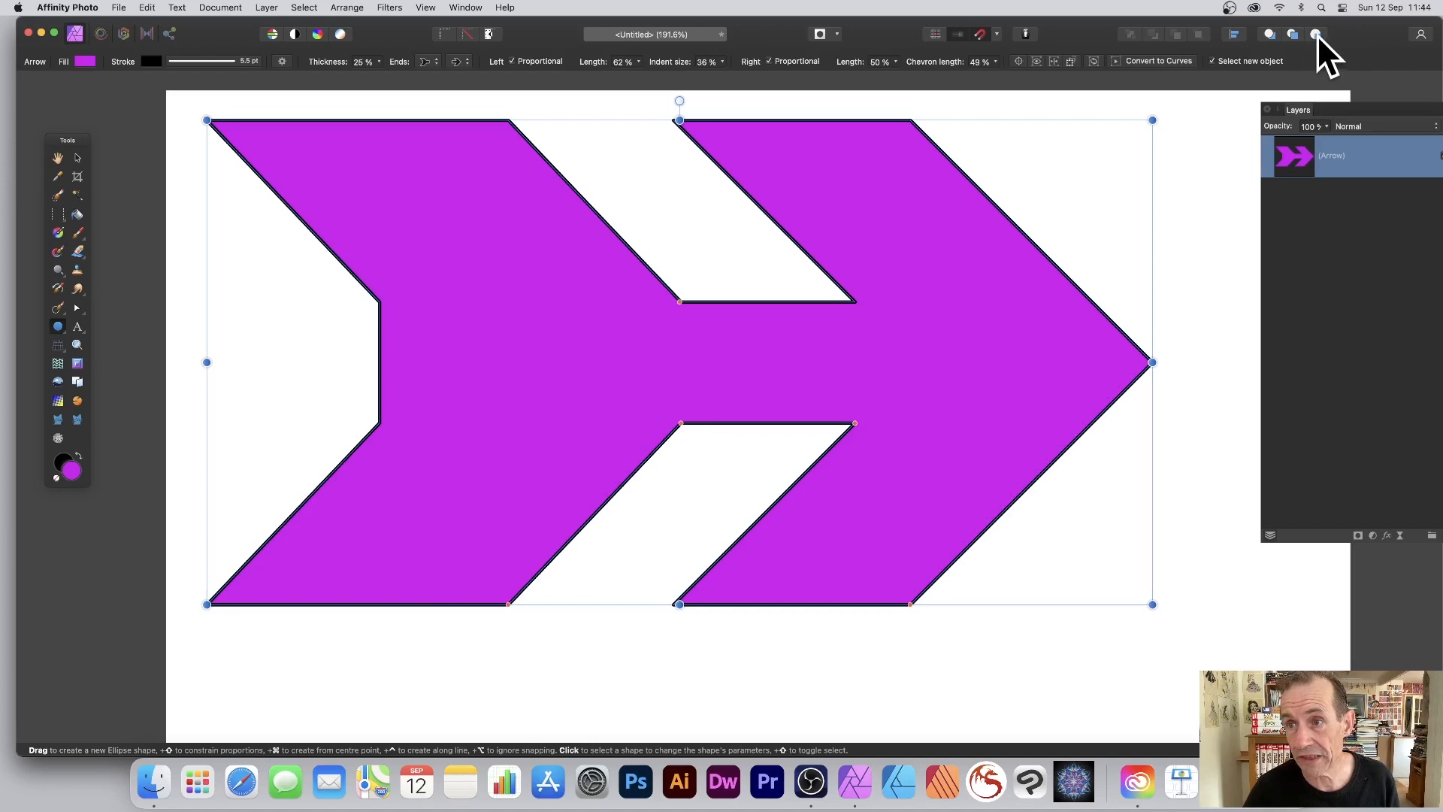
pyautogui.moveTo(299, 96); pyautogui.dragTo(538, 317)
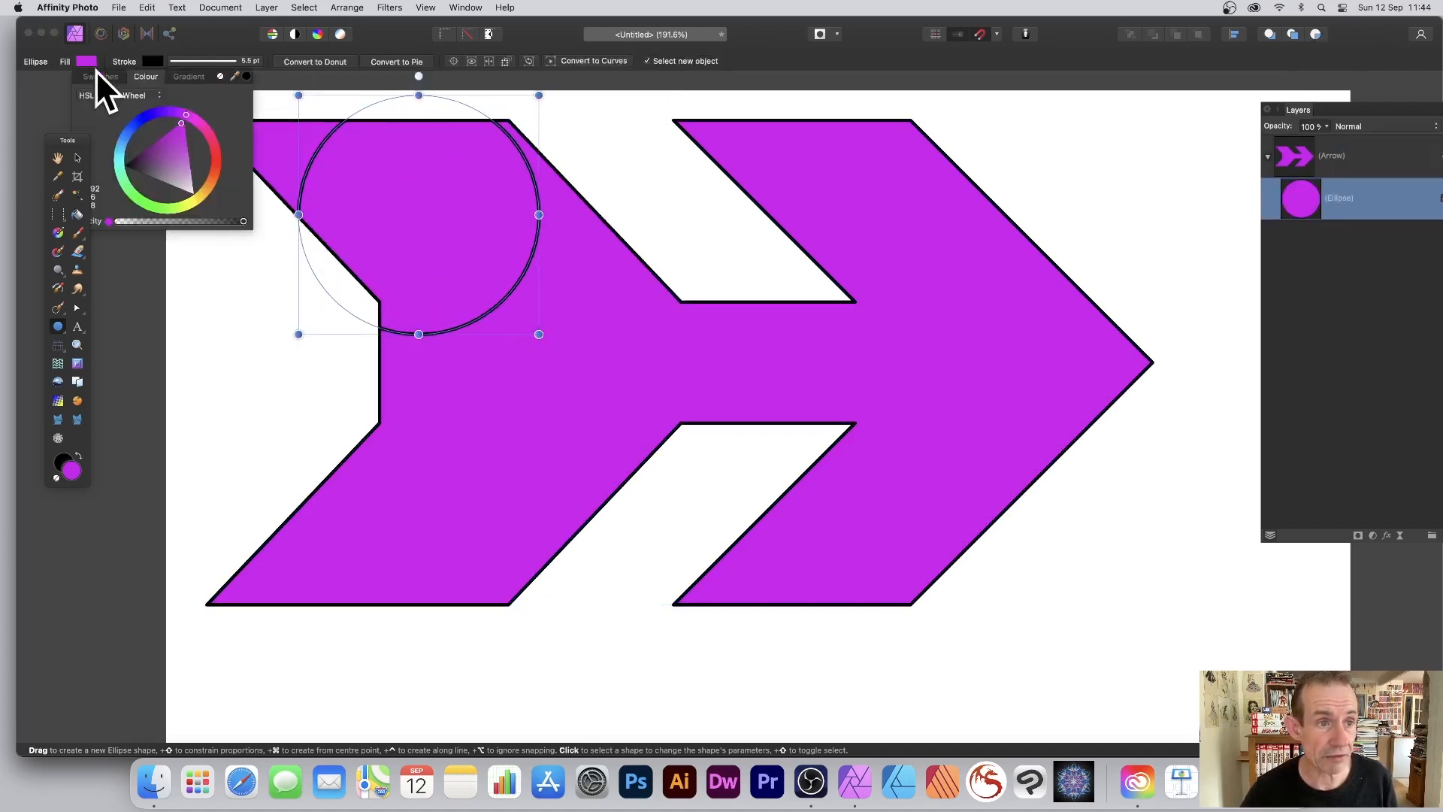
pyautogui.click(215, 162)
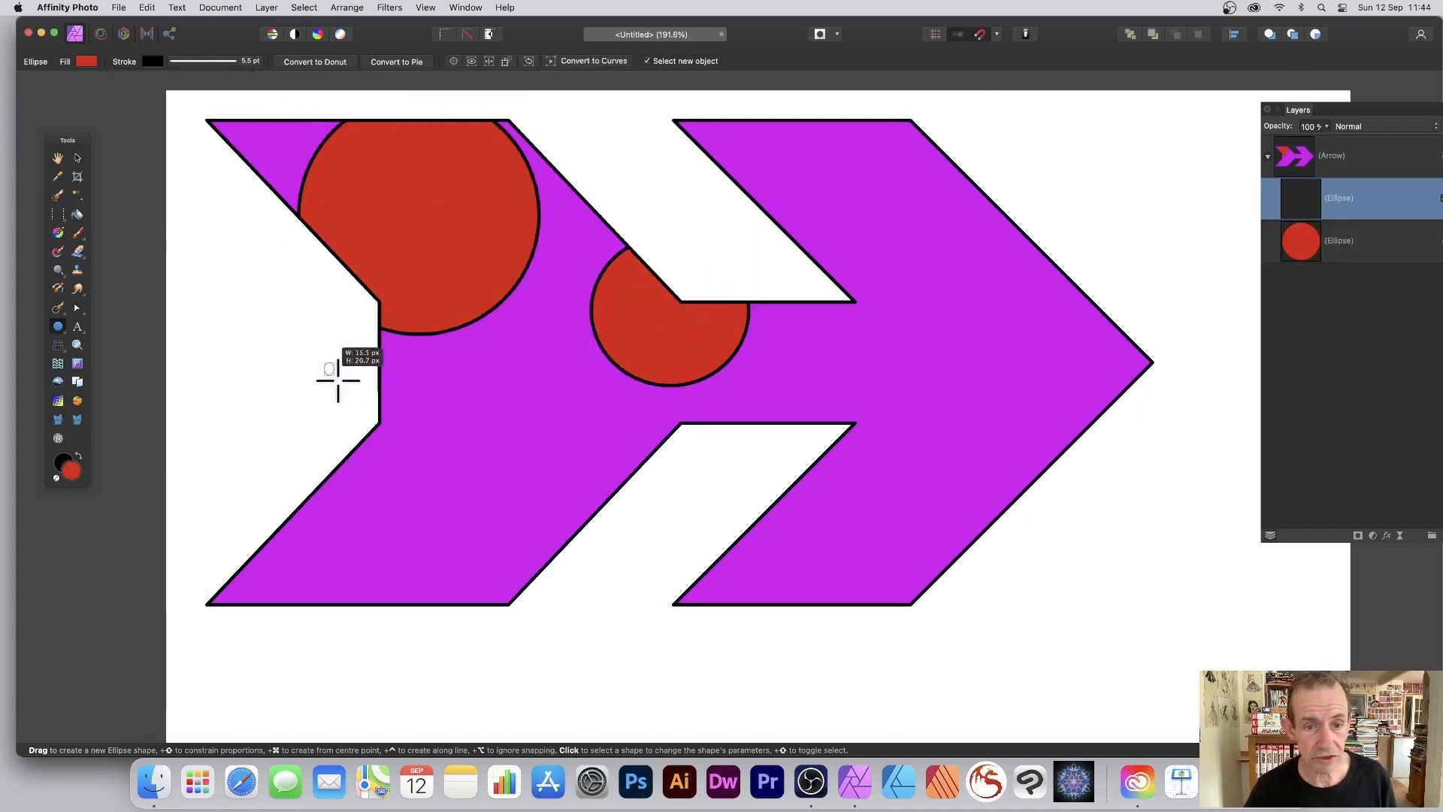
pyautogui.moveTo(820, 177); pyautogui.dragTo(947, 305)
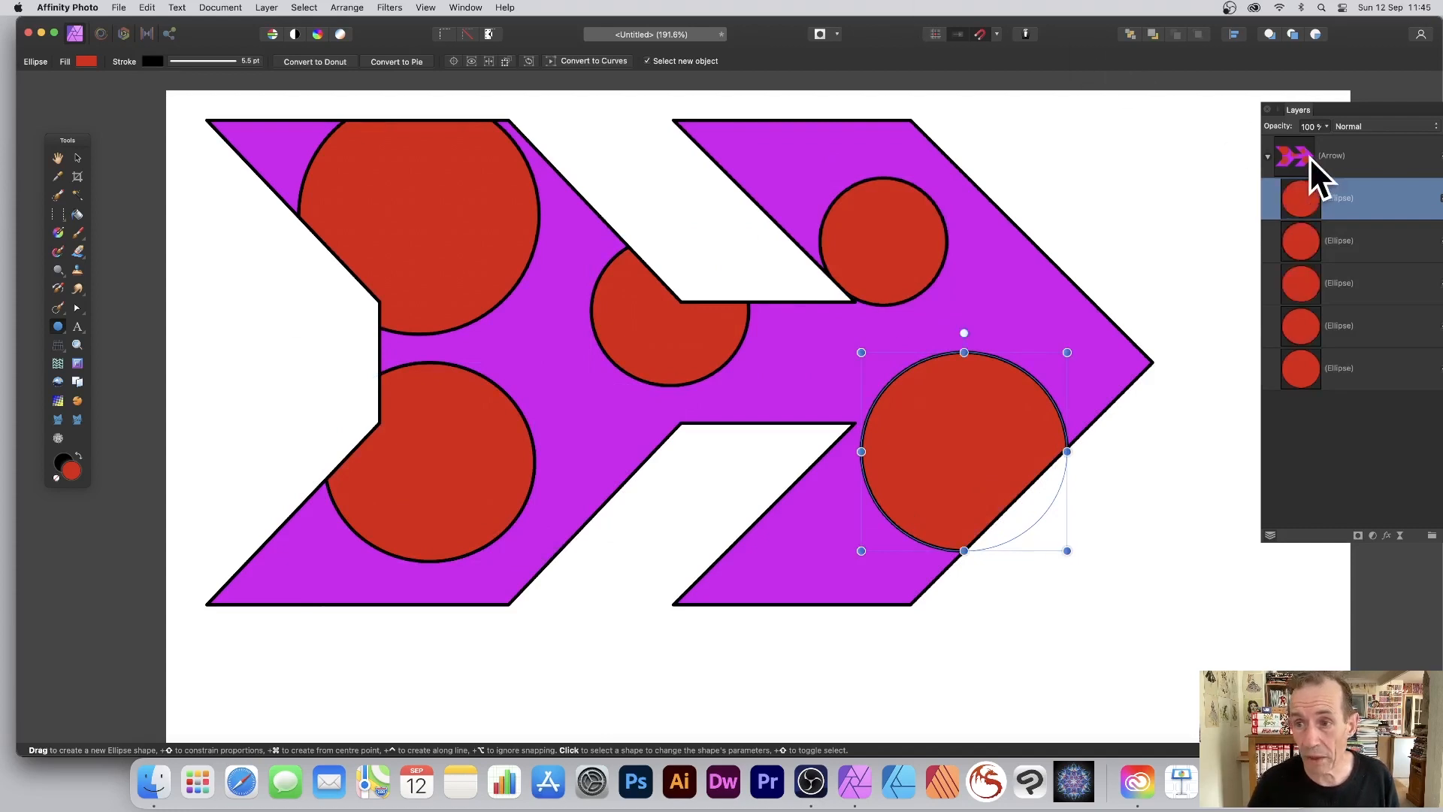
pyautogui.click(1330, 155)
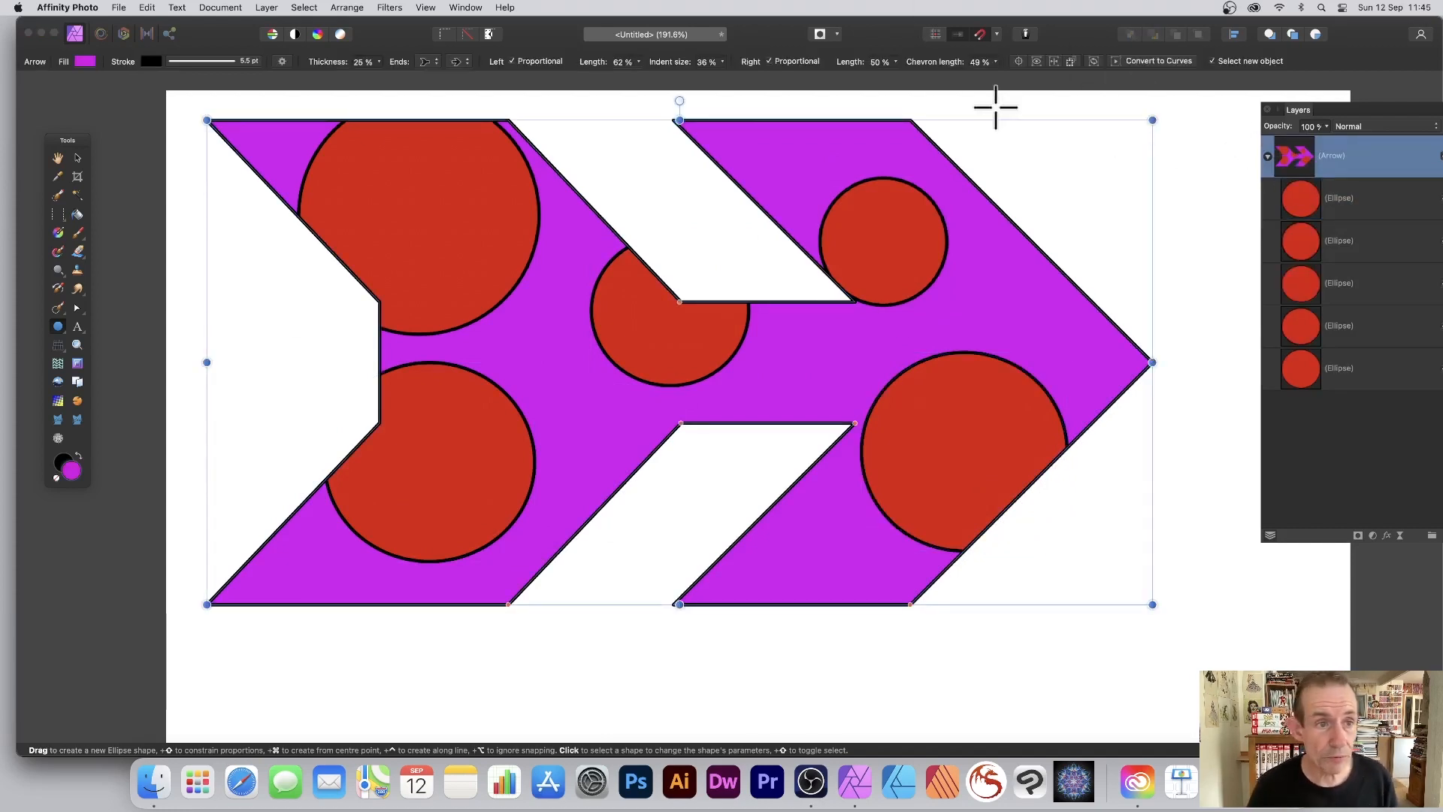
# - Rotate the arrow with its circles to point up and to the right
pyautogui.moveTo(207, 120); pyautogui.dragTo(409, 227)
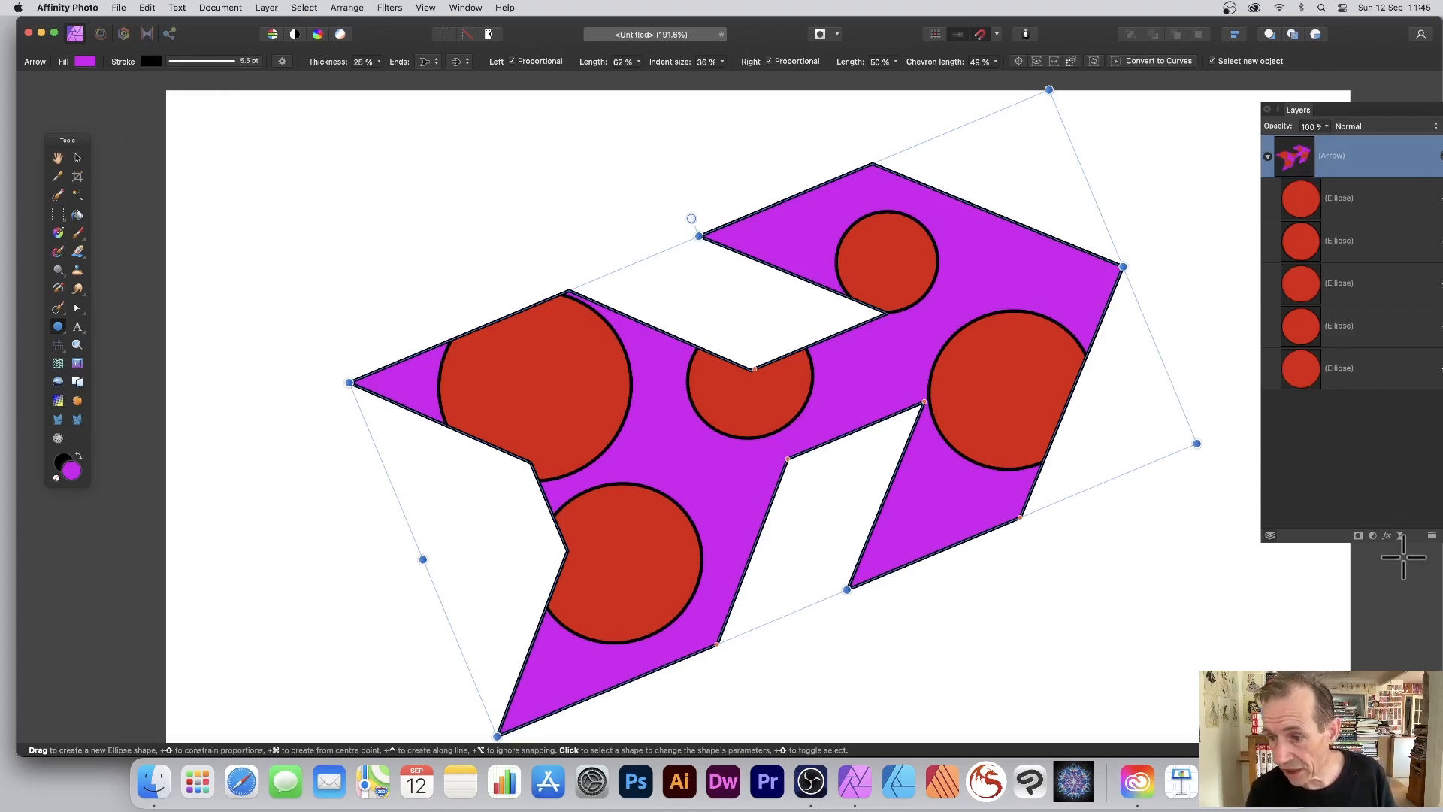
# - Add a 3D layer effect to the arrow with an increased radius
pyautogui.click(1373, 535)
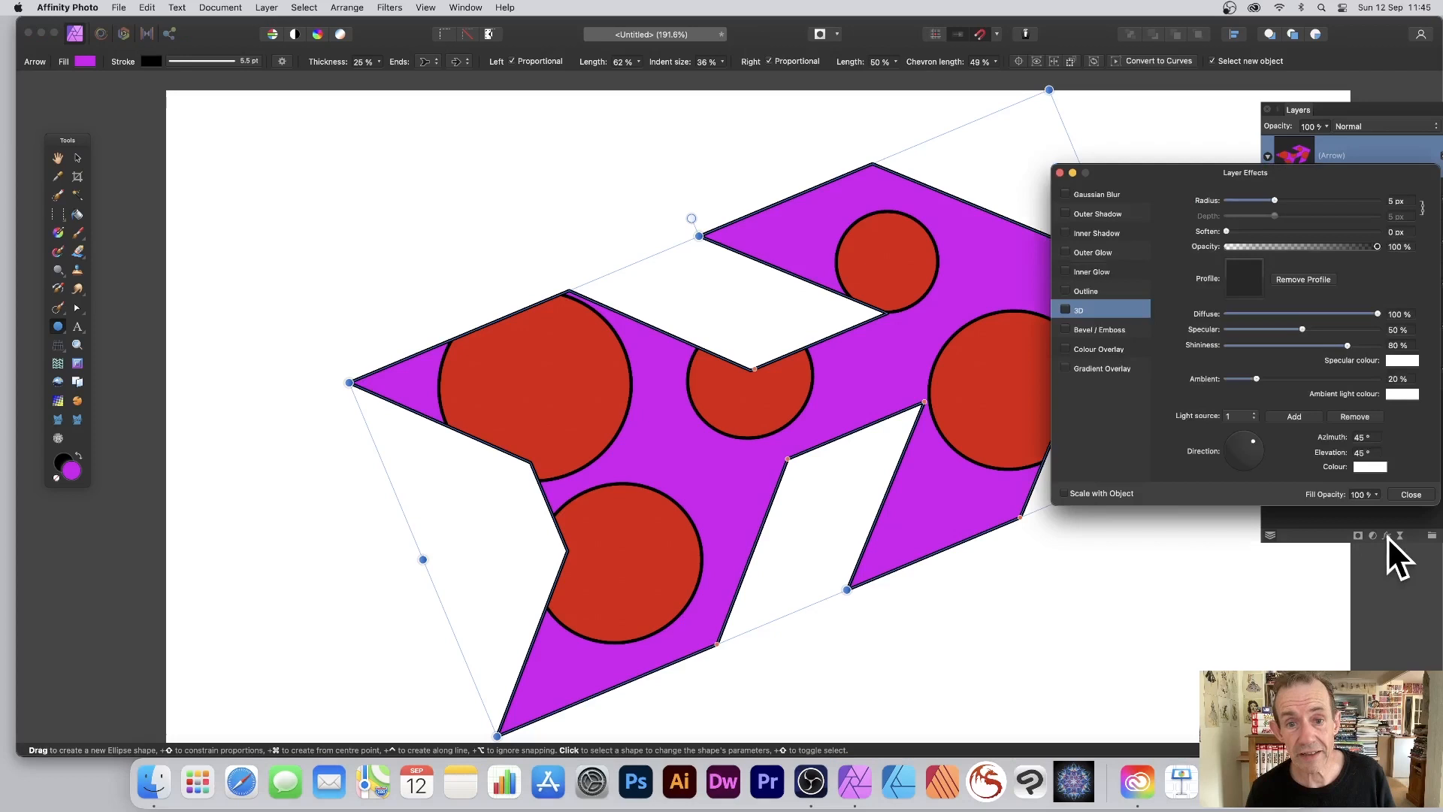
pyautogui.click(1066, 309)
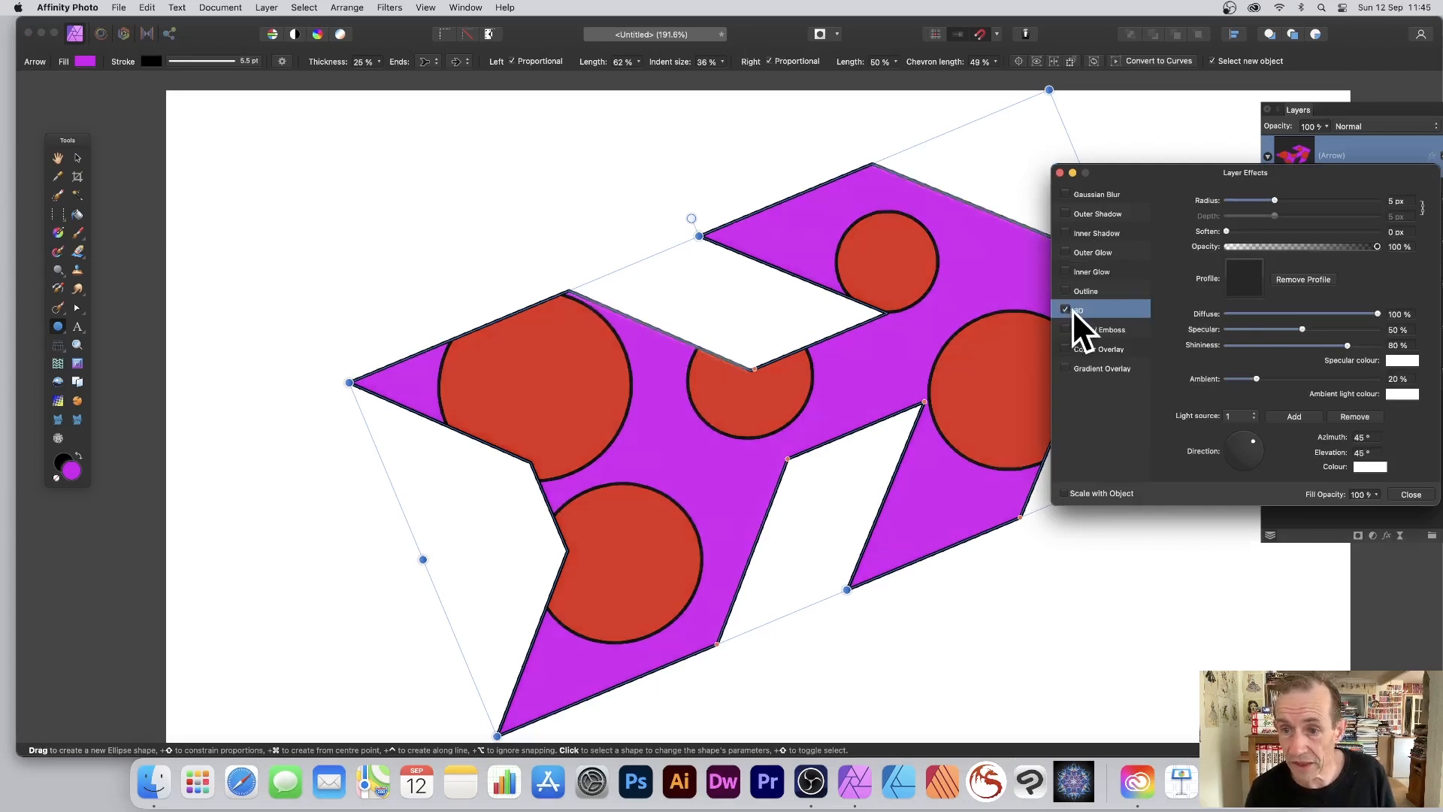
pyautogui.moveTo(1275, 200); pyautogui.dragTo(1331, 200)
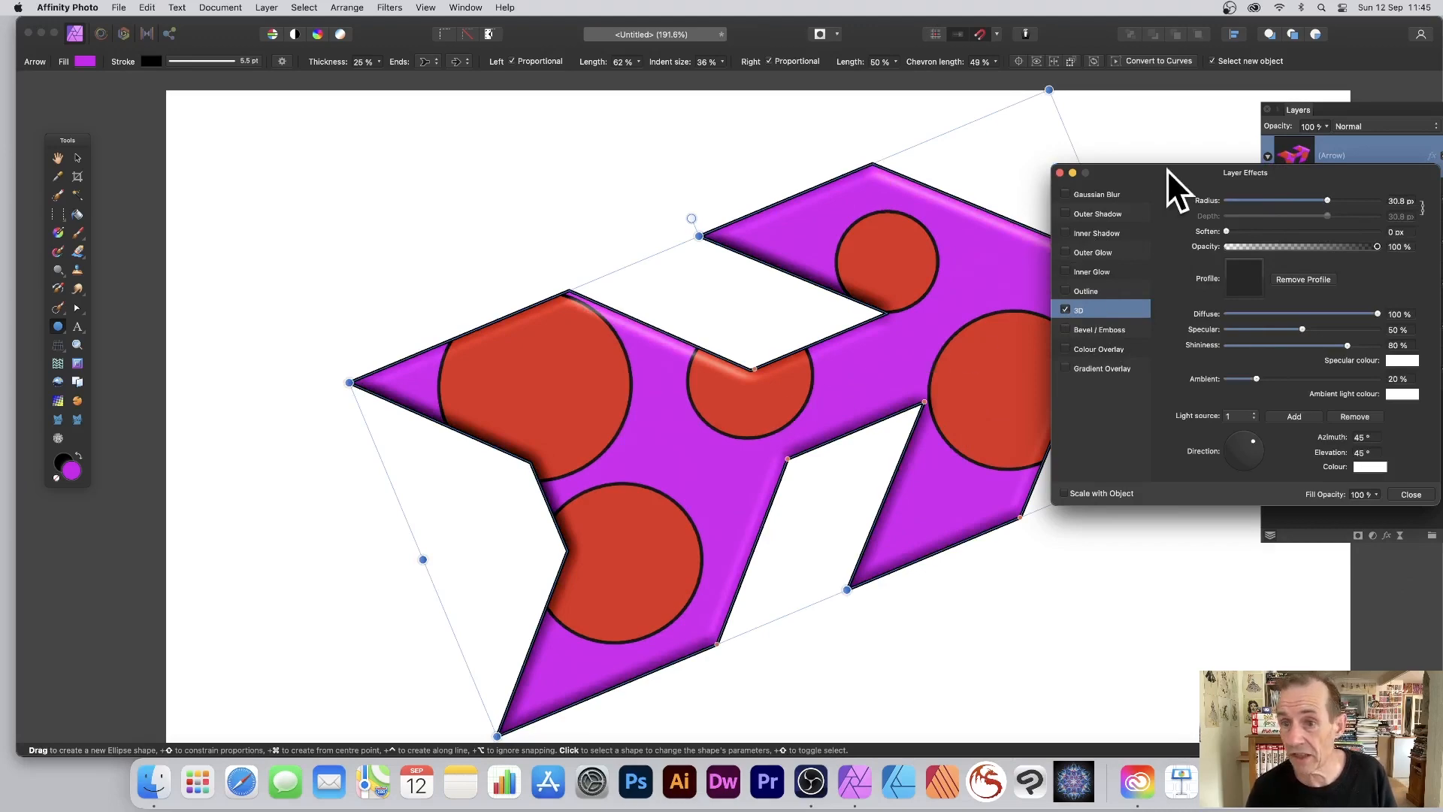
pyautogui.moveTo(1422, 511)
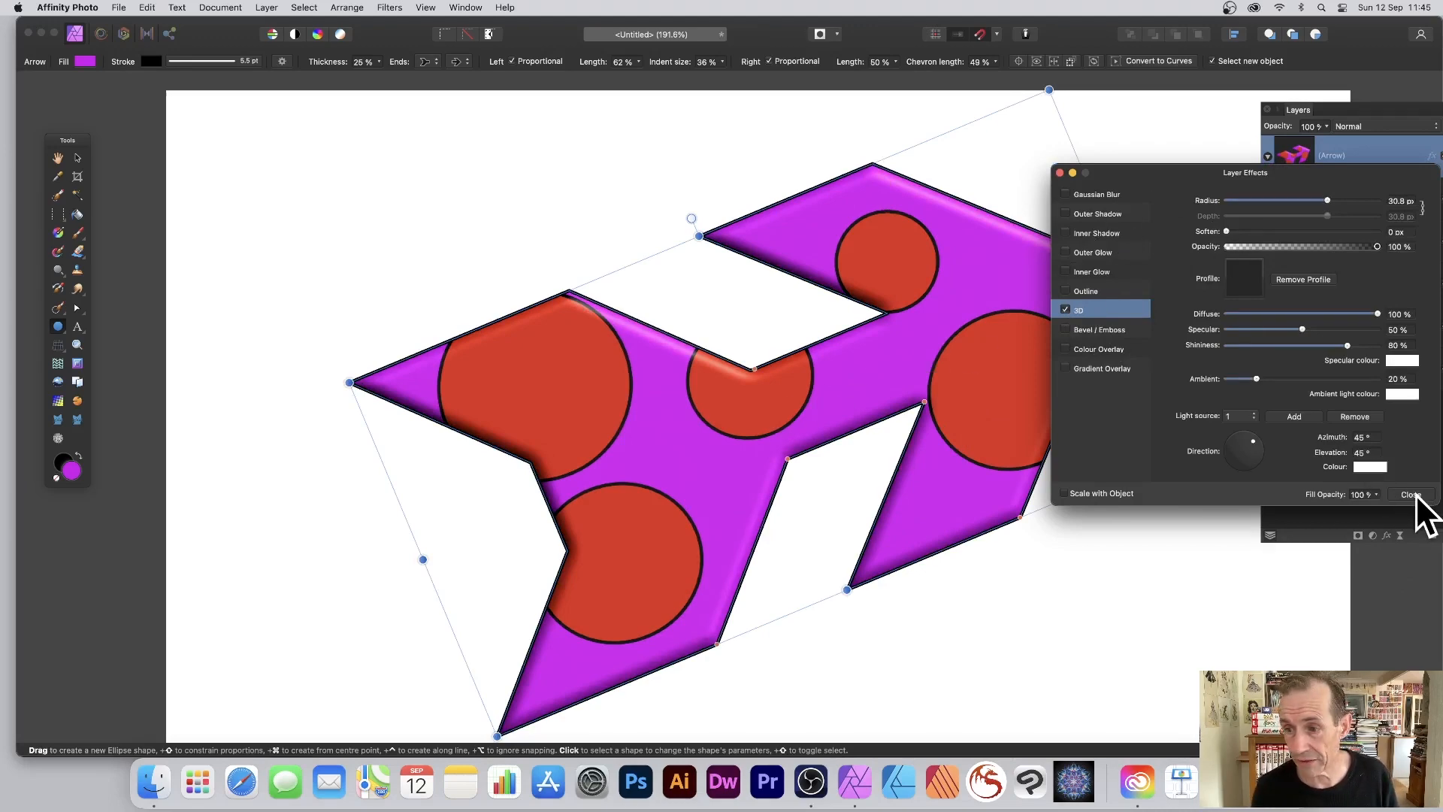
pyautogui.click(1412, 495)
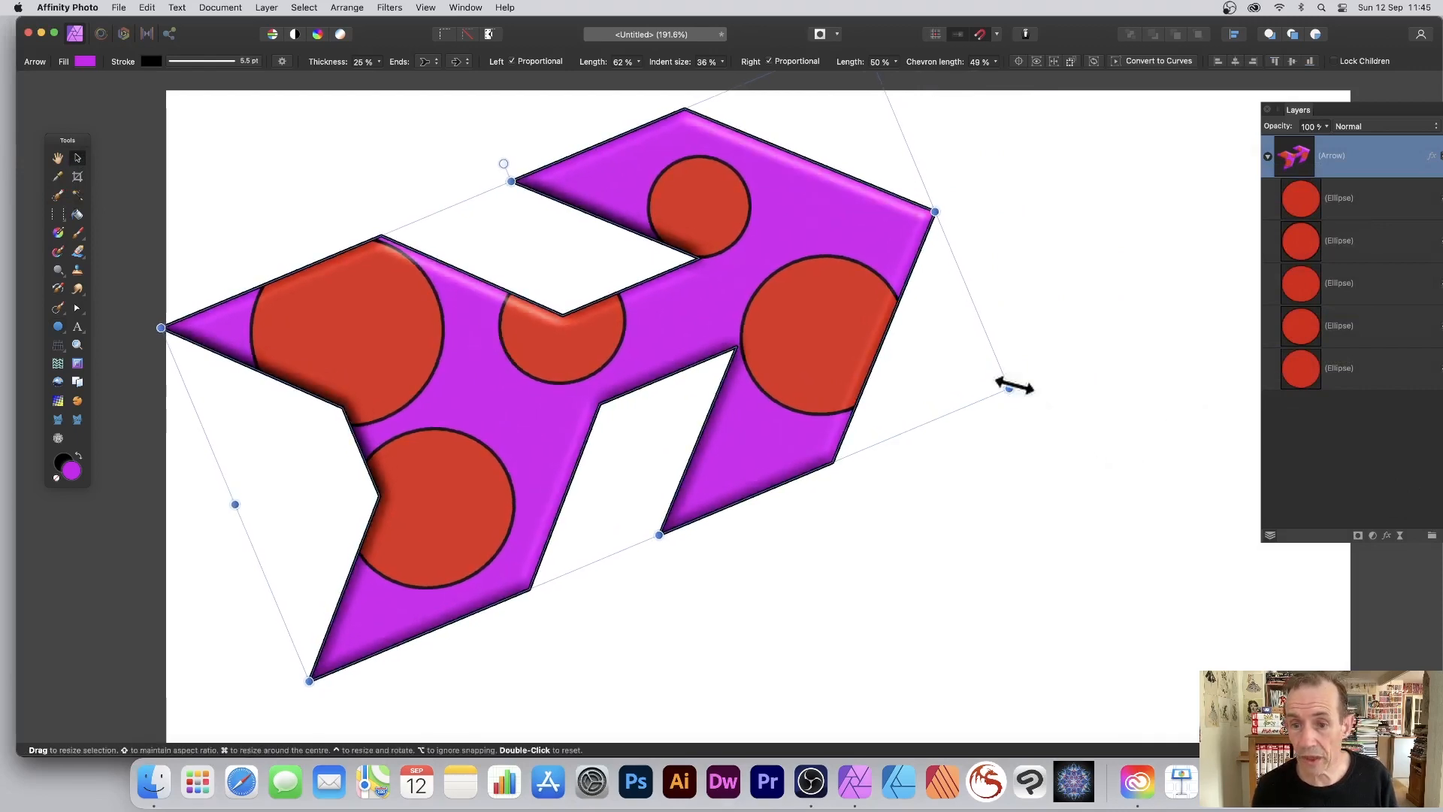
# - Level the arrow again and retune its tail indent, head length and chevron length in the context toolbar
pyautogui.moveTo(1010, 388); pyautogui.dragTo(955, 565)
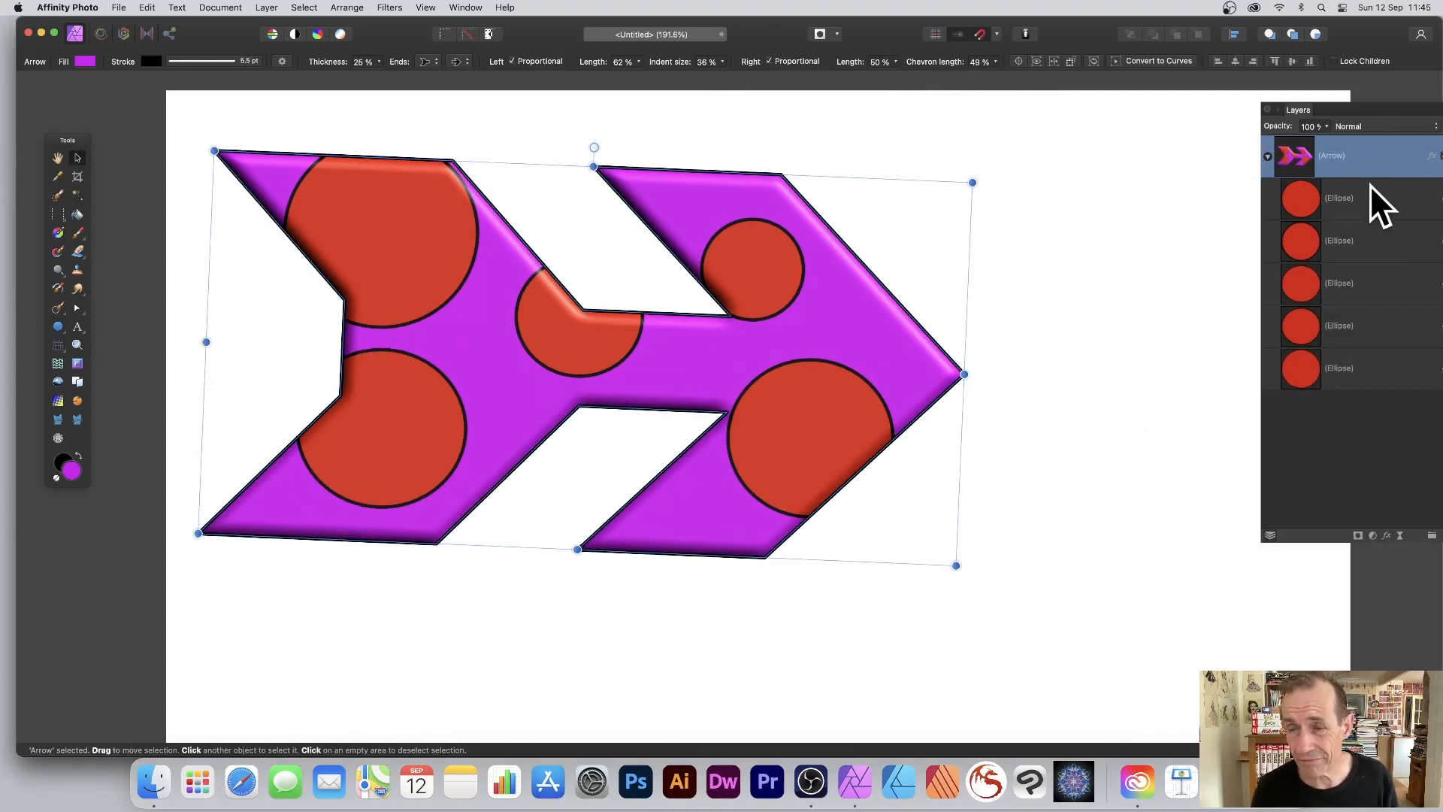
pyautogui.moveTo(737, 83)
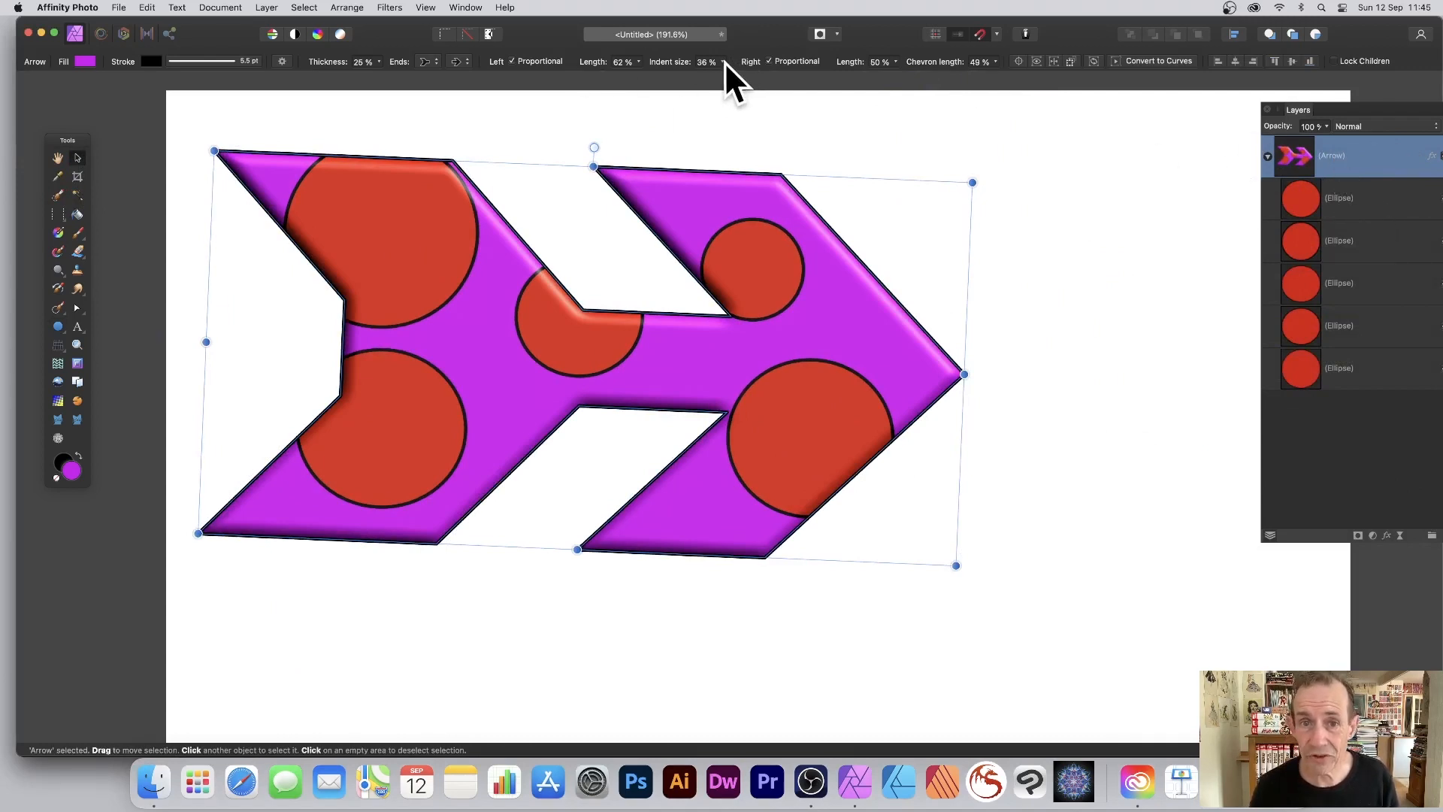
pyautogui.moveTo(737, 76); pyautogui.dragTo(709, 77)
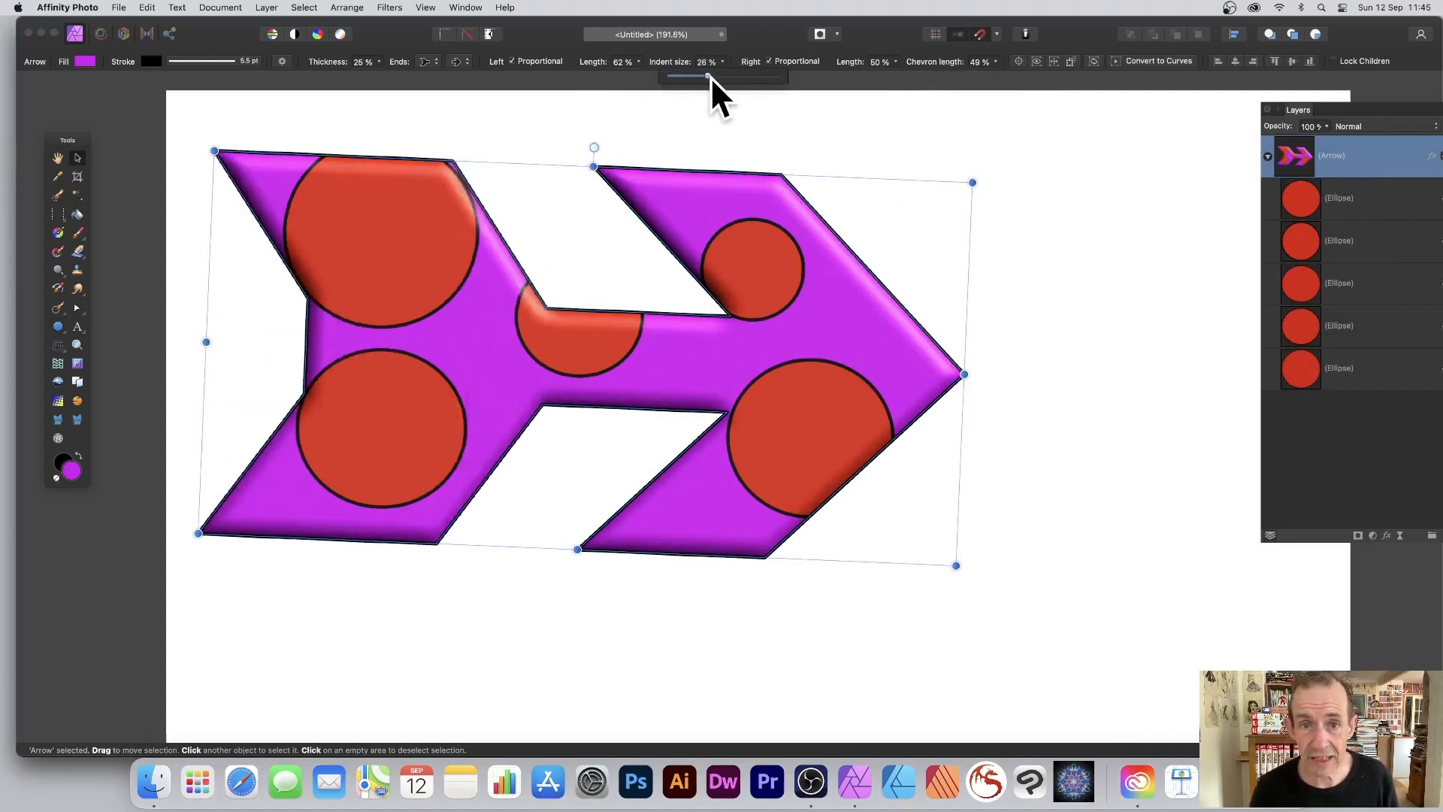
pyautogui.moveTo(708, 77); pyautogui.dragTo(884, 77)
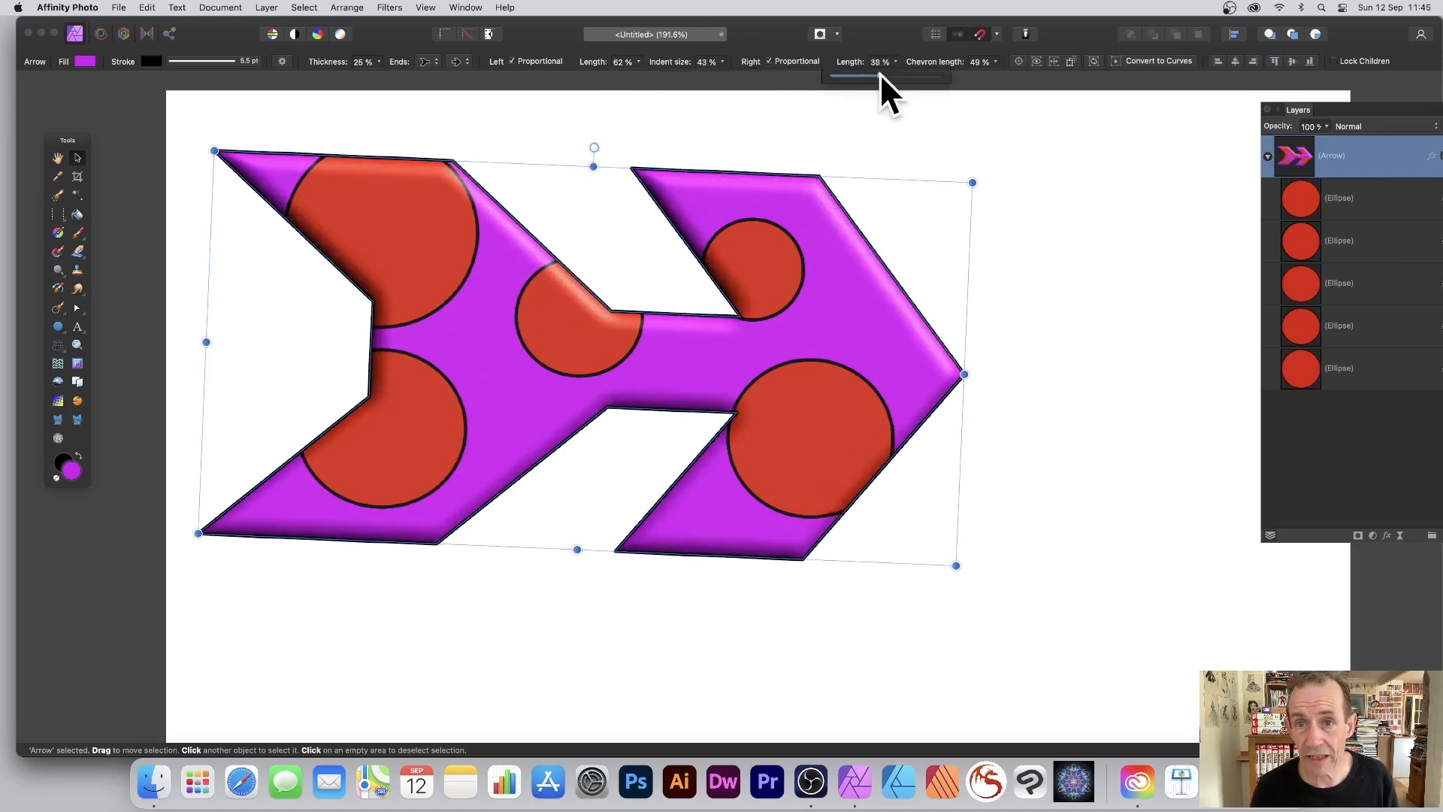
pyautogui.moveTo(889, 76); pyautogui.dragTo(925, 77)
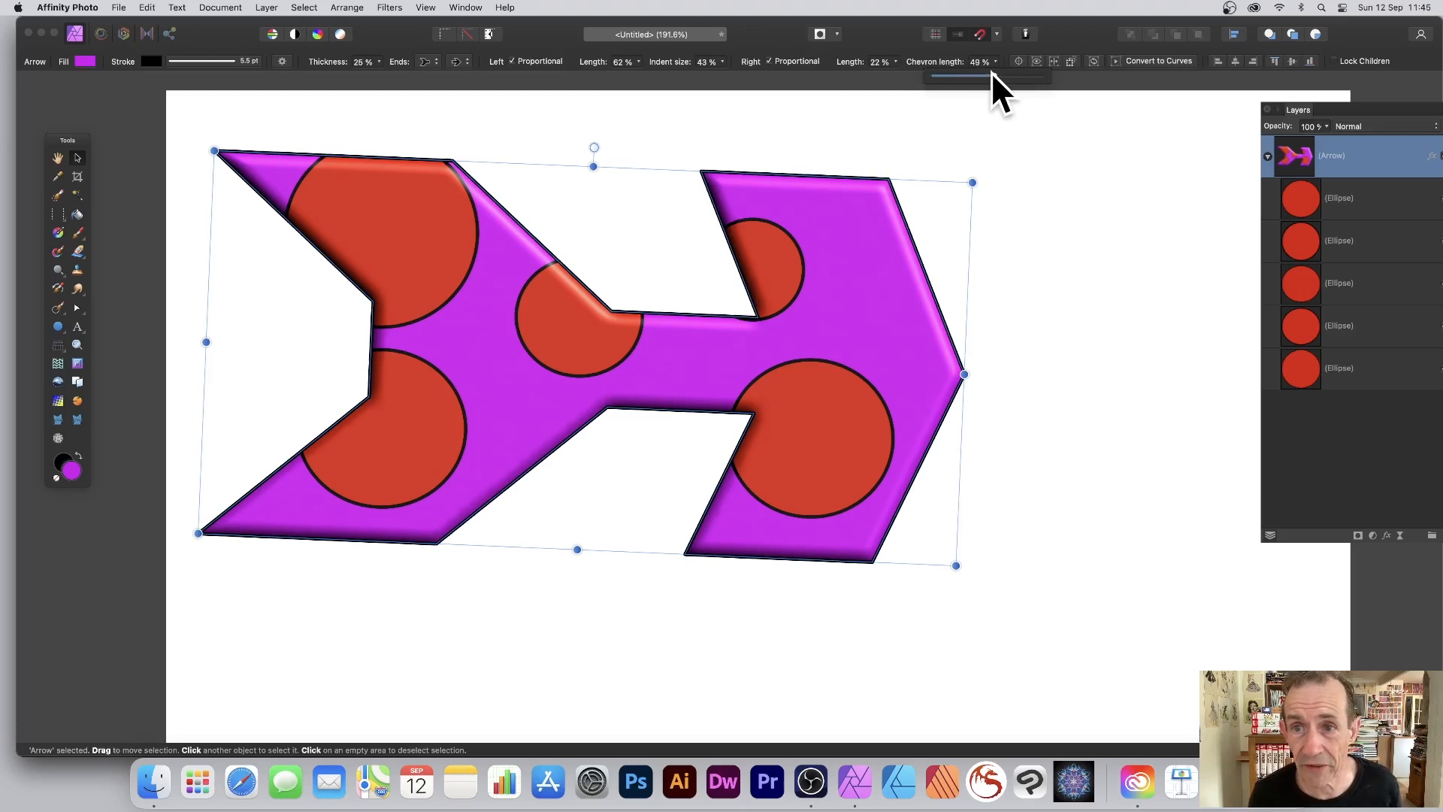
pyautogui.moveTo(989, 76); pyautogui.dragTo(933, 76)
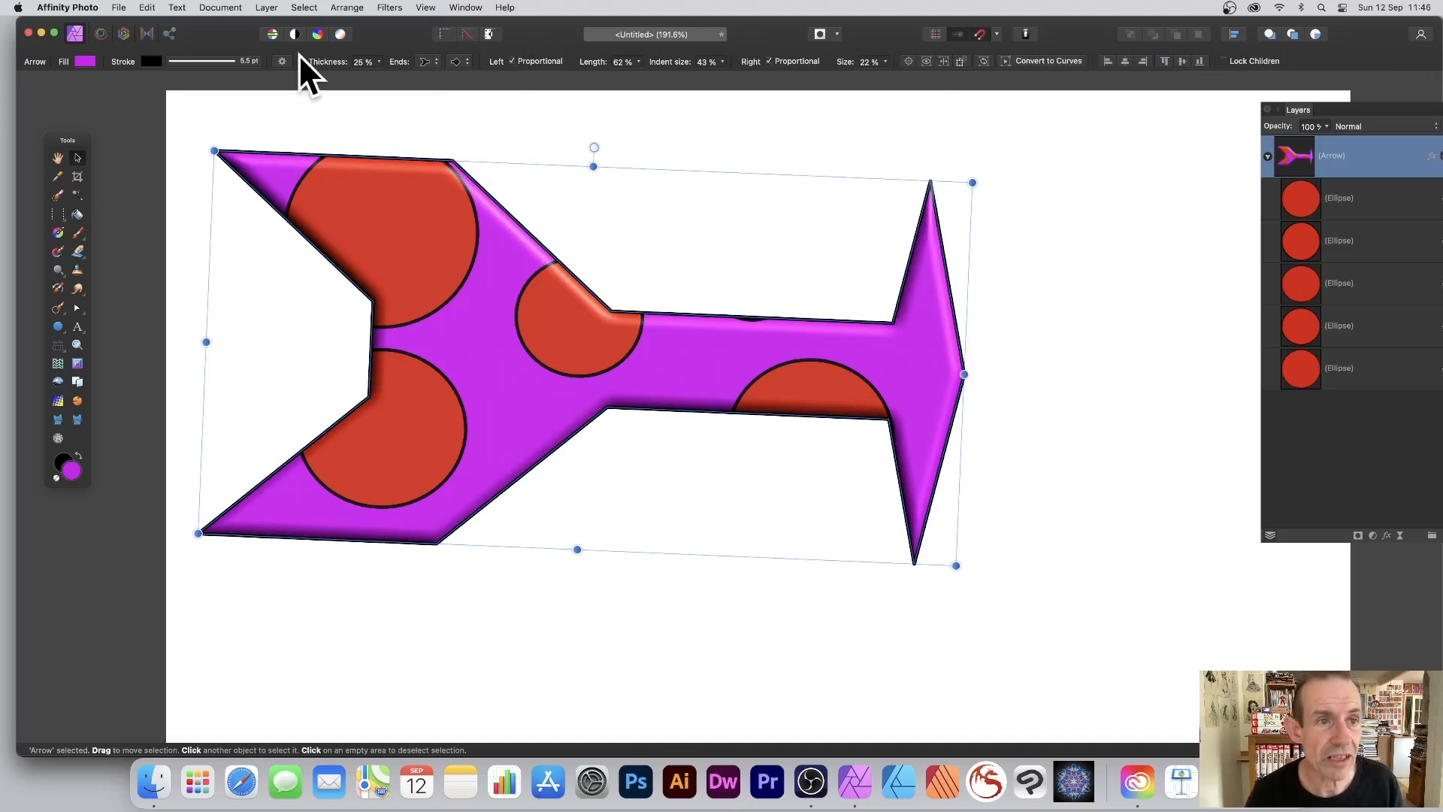
pyautogui.moveTo(321, 78)
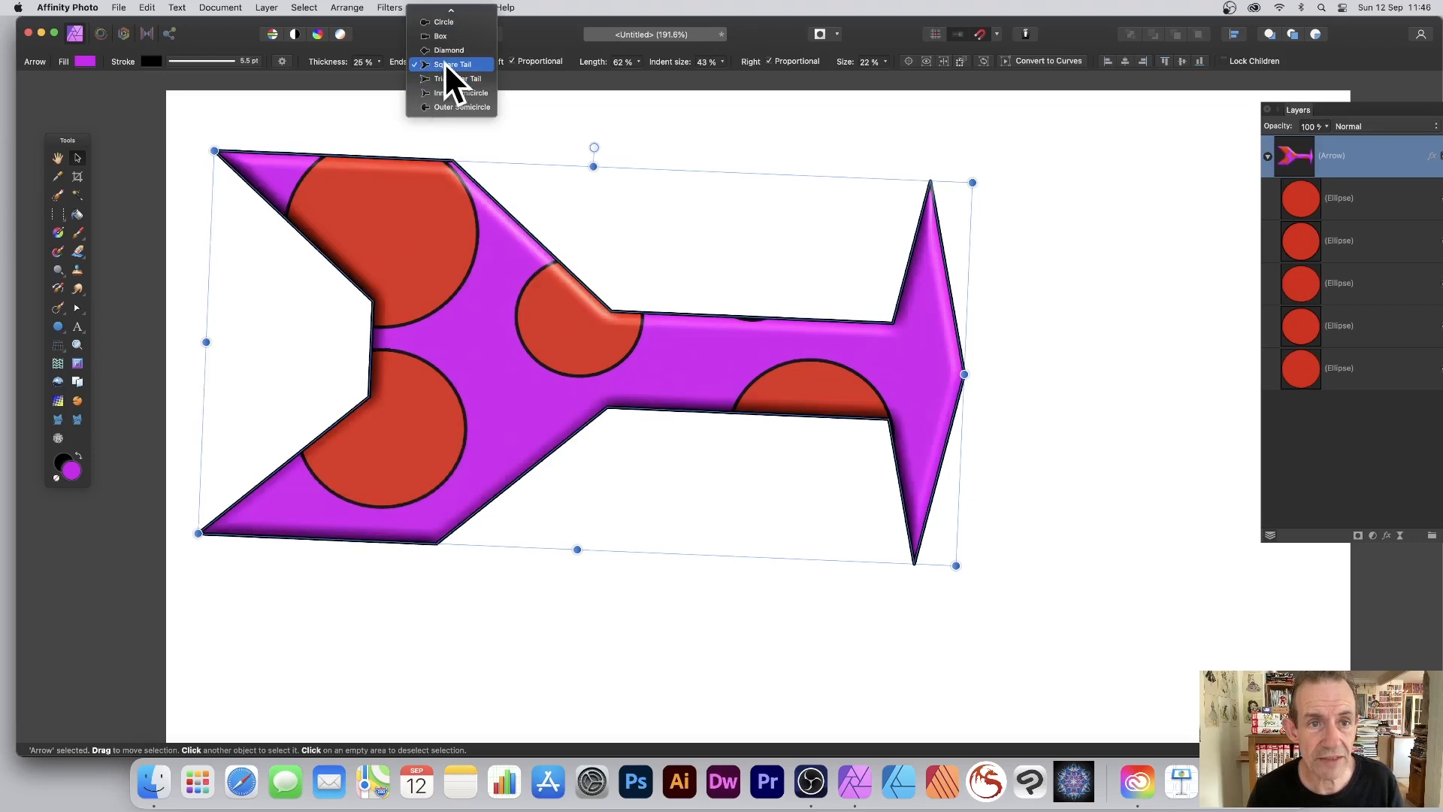
# - Switch the head to a sharp pointed style and squash the arrow into a slim shape
pyautogui.click(453, 63)
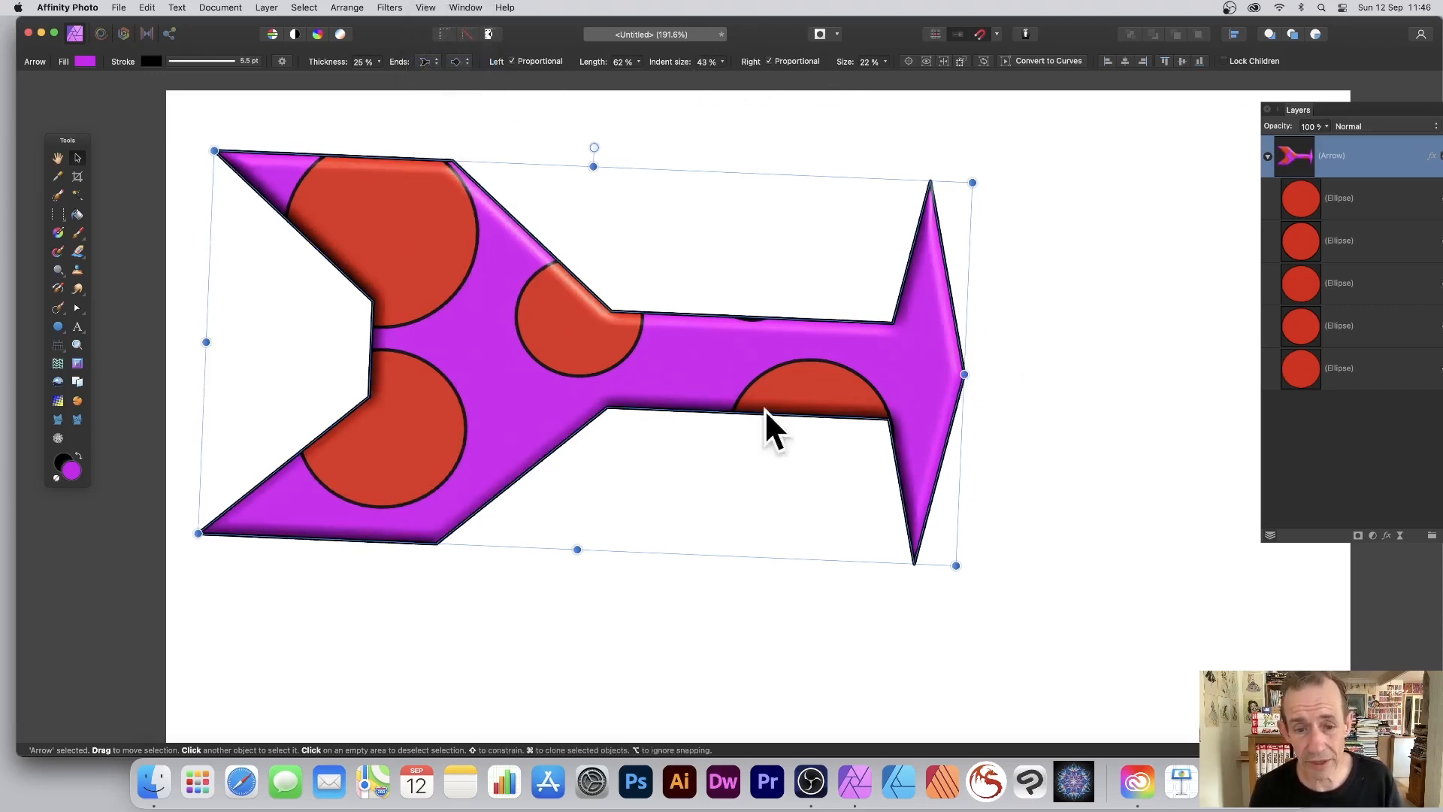
pyautogui.moveTo(577, 550); pyautogui.dragTo(577, 409)
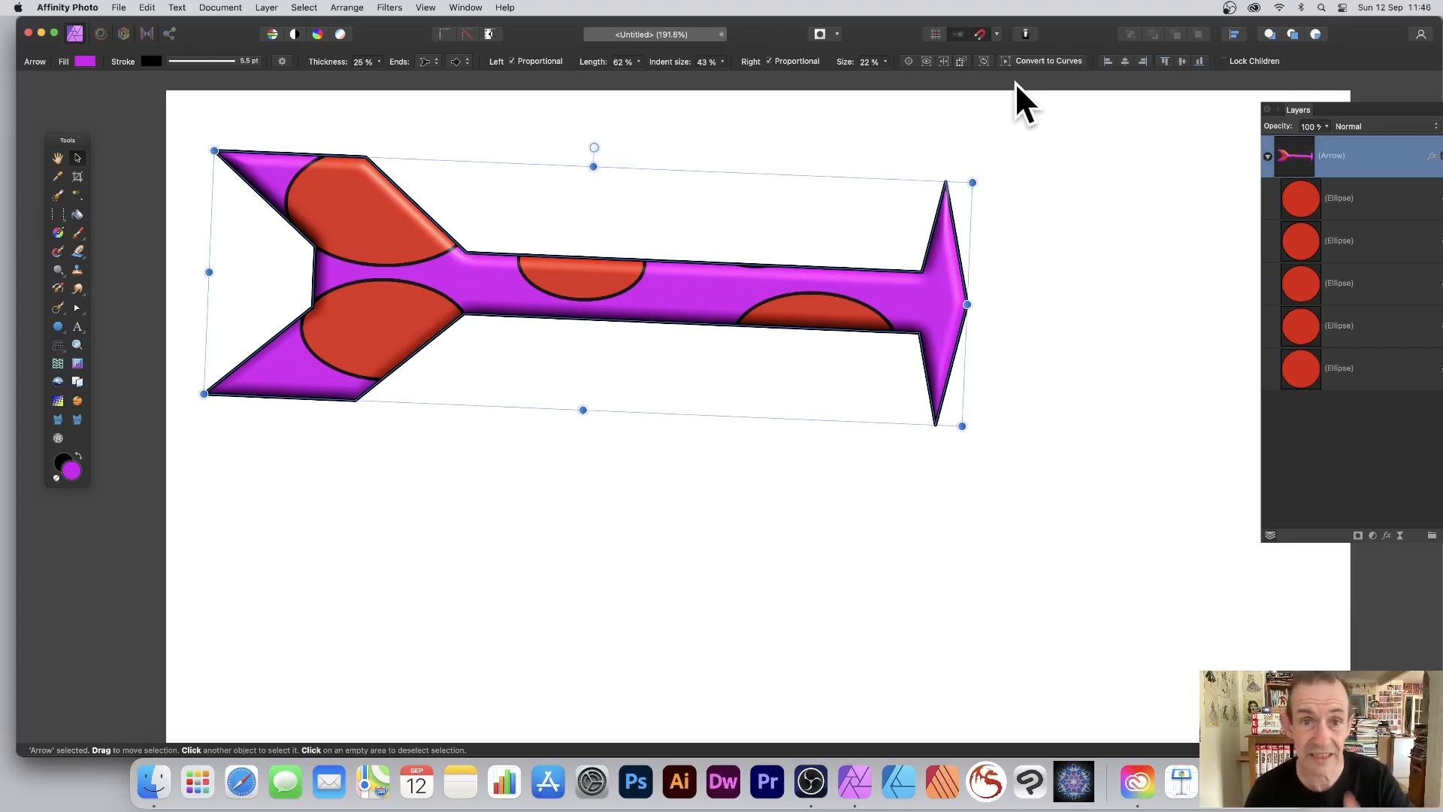
# - Convert the arrow to curves, pinch the shaft nodes inward and drag the head's tip far right into a wide diamond
pyautogui.click(1048, 60)
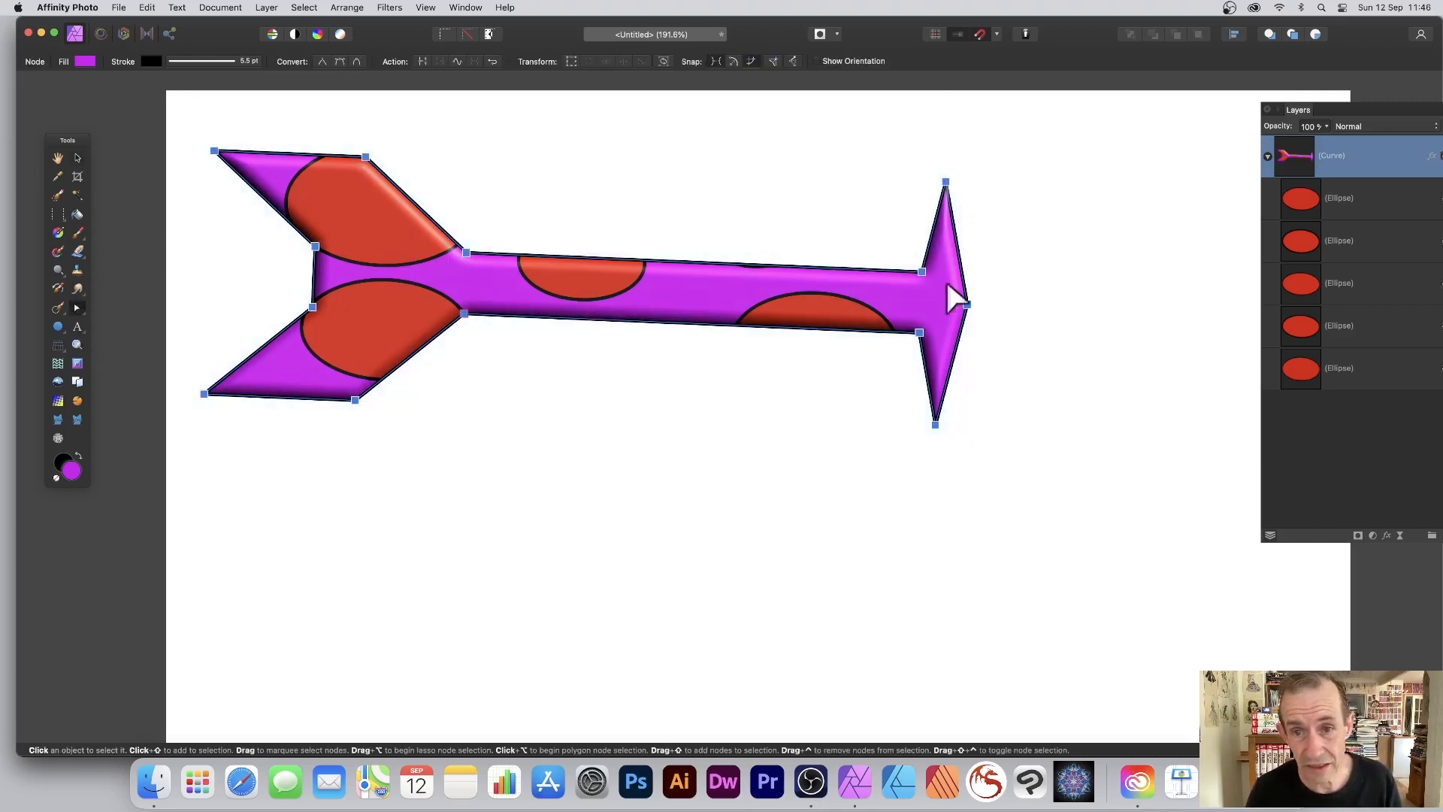
pyautogui.moveTo(963, 299); pyautogui.dragTo(999, 285)
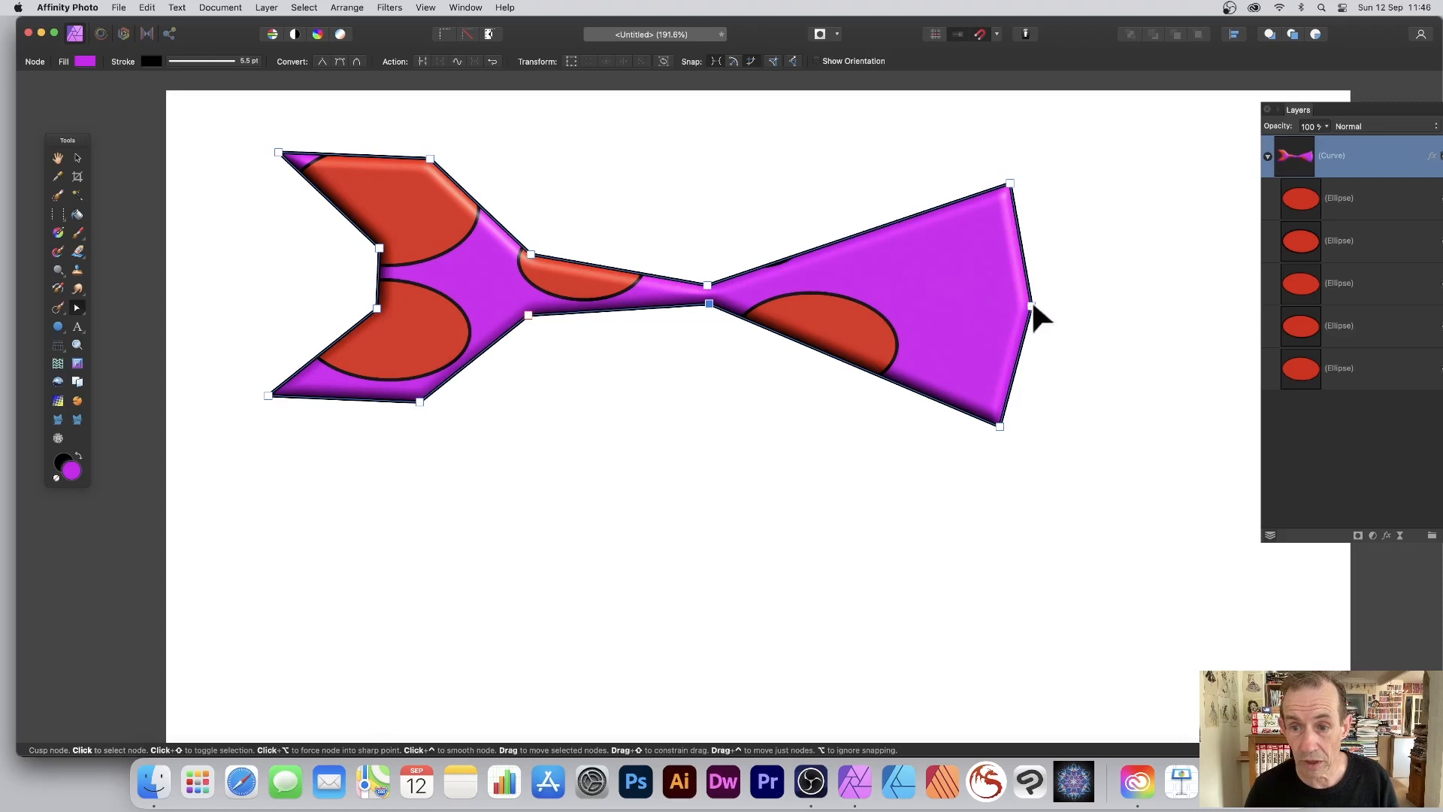
pyautogui.click(1010, 306)
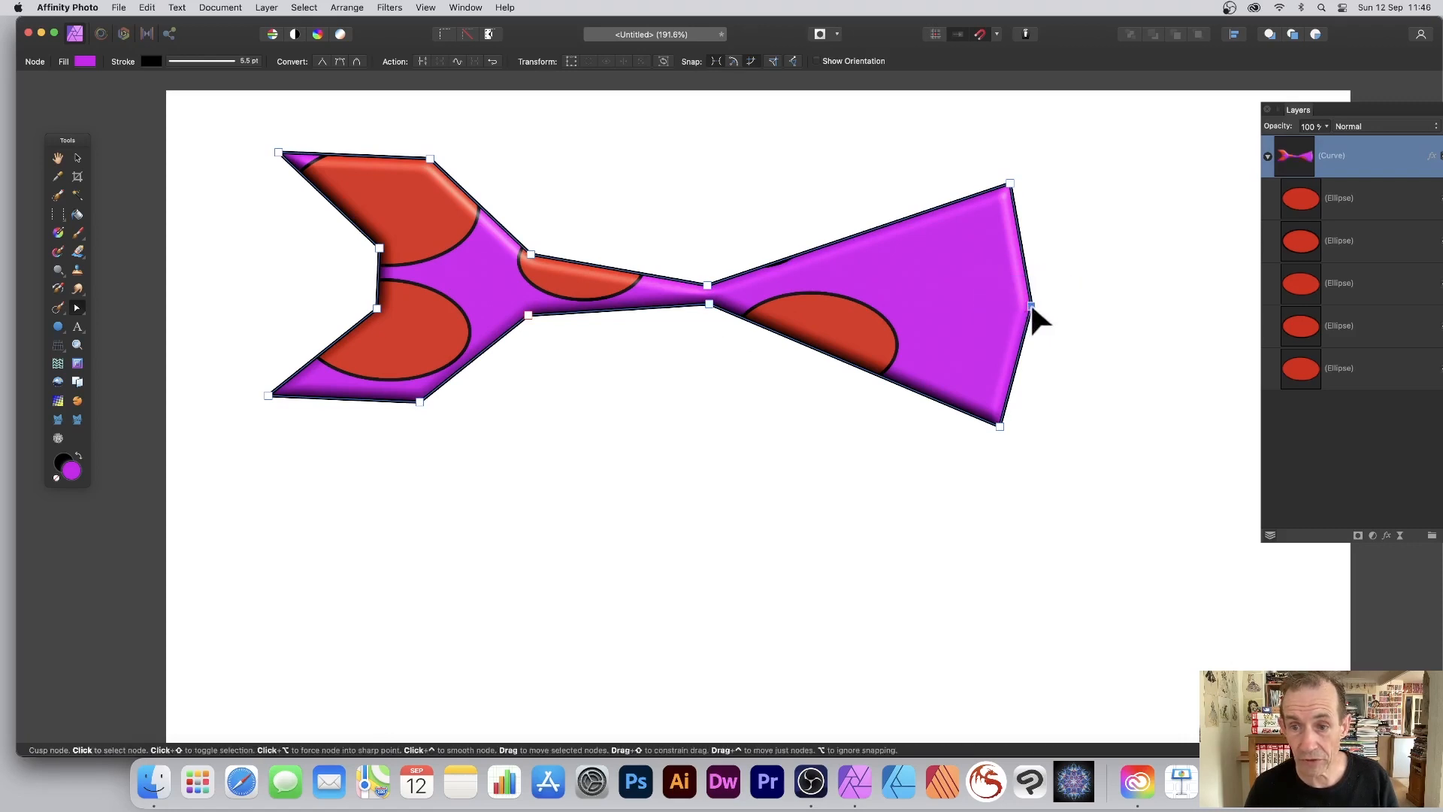
pyautogui.moveTo(1032, 304); pyautogui.dragTo(1238, 303)
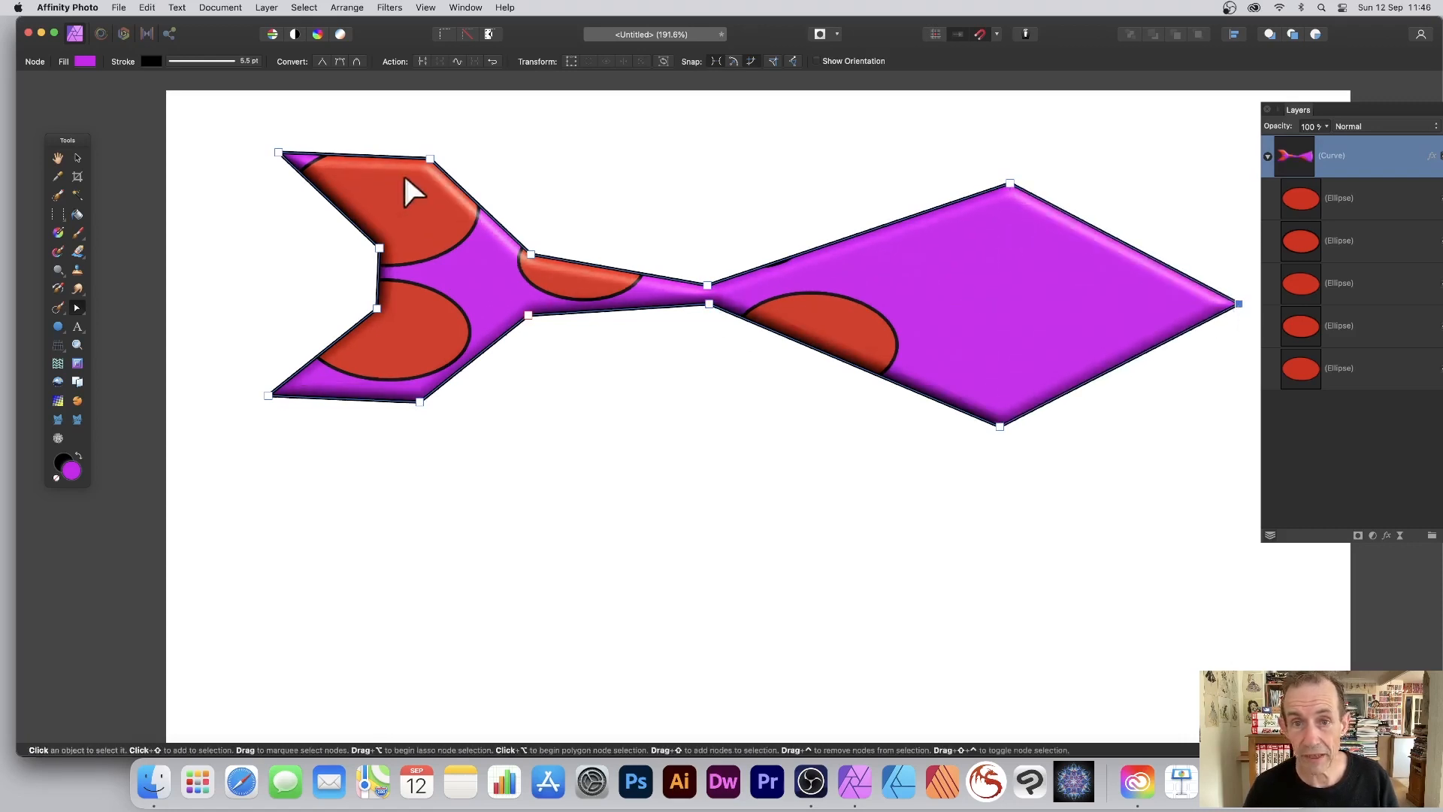